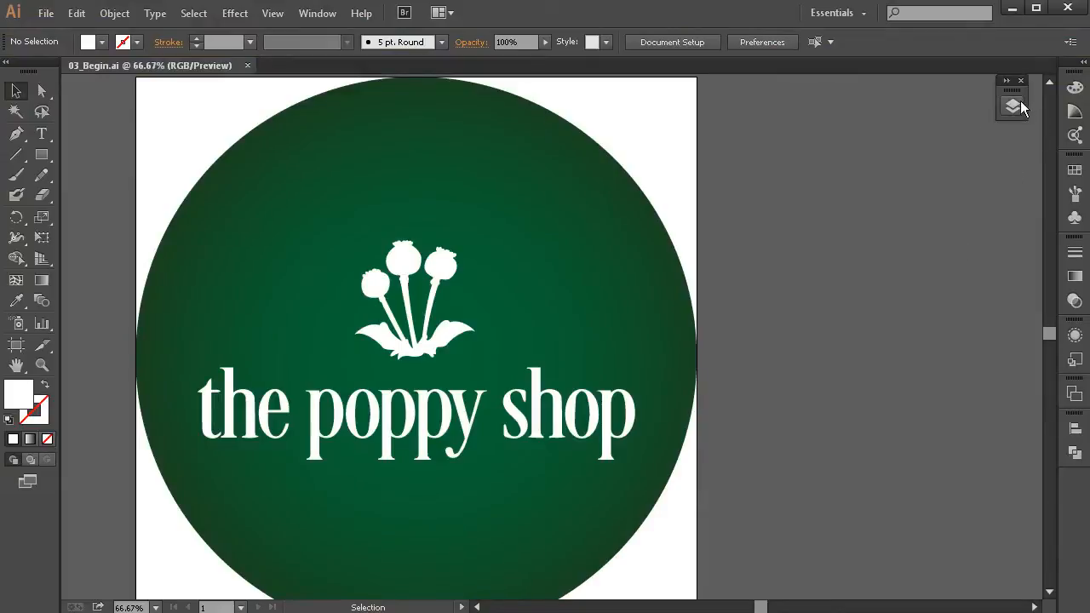
Expand the Layers panel to list Layer 1's paths and group.
left_click(1012, 107)
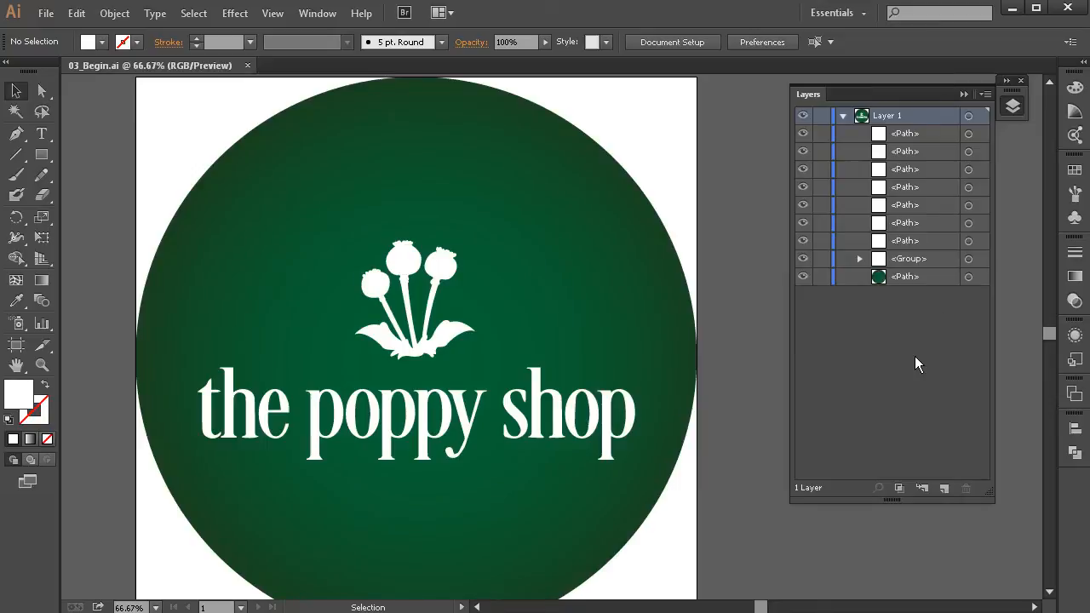
mouse_move(409, 247)
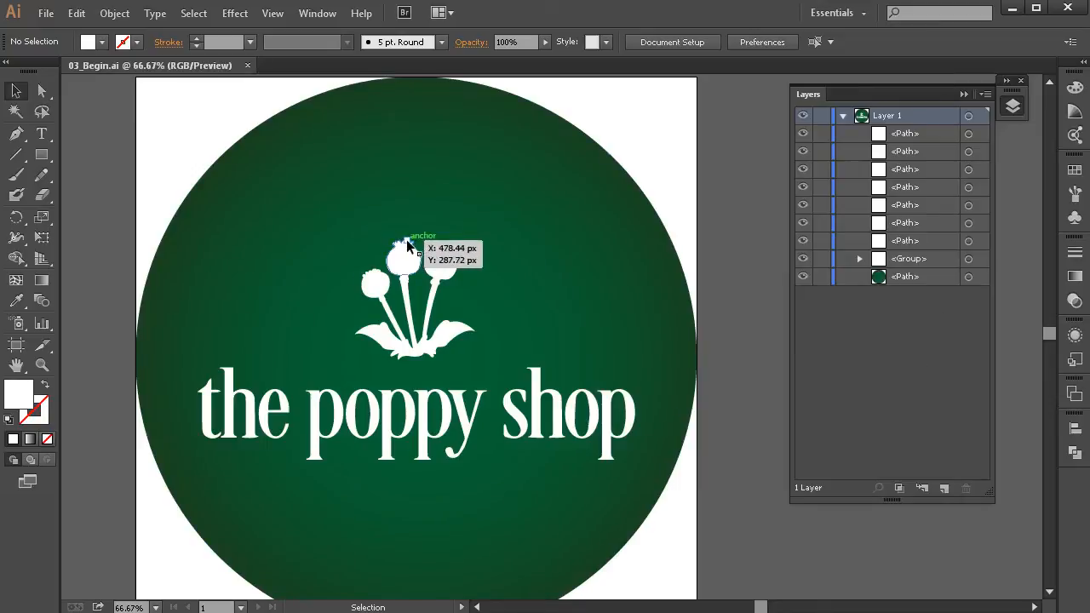
mouse_move(618, 251)
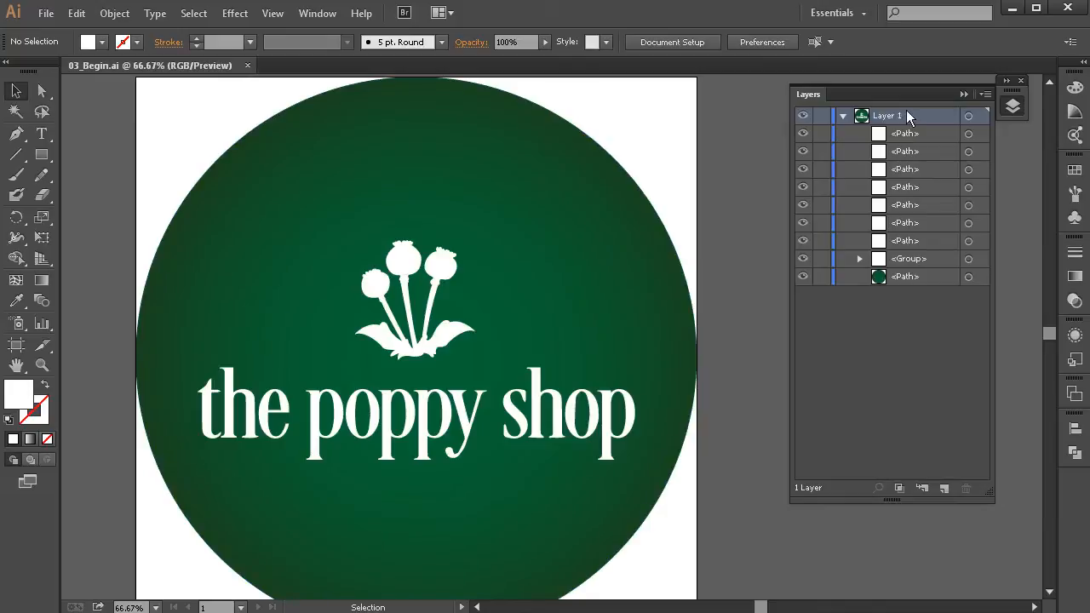
mouse_move(909, 138)
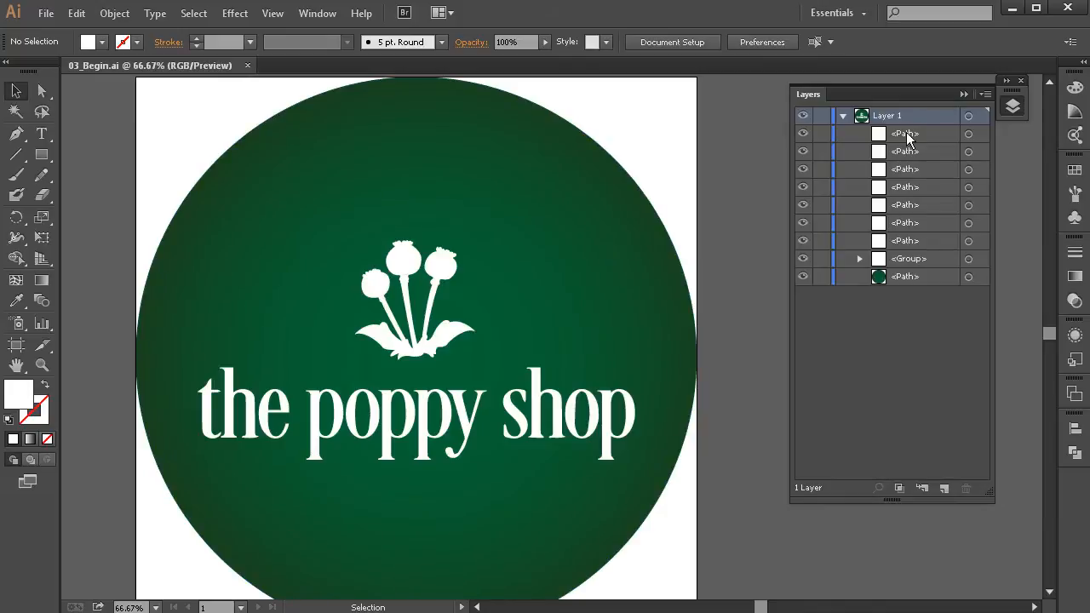
mouse_move(913, 318)
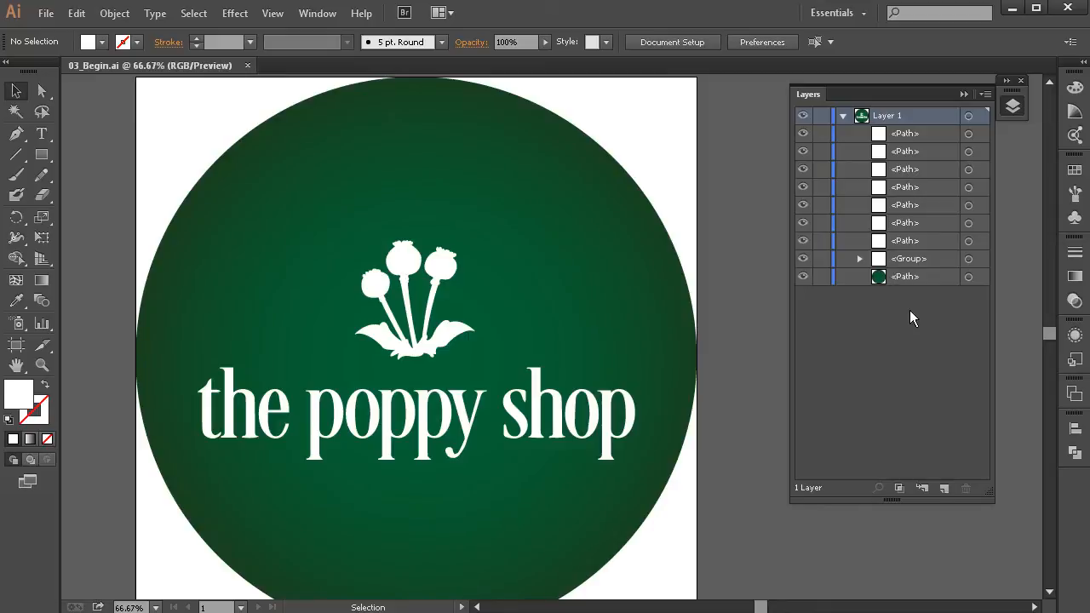
mouse_move(914, 135)
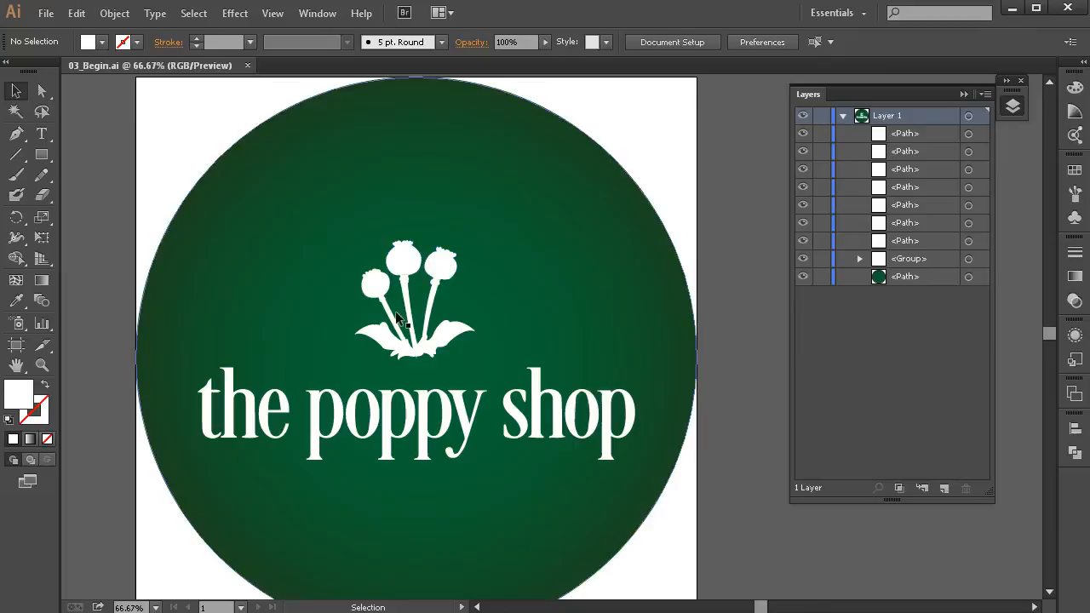
mouse_move(731, 296)
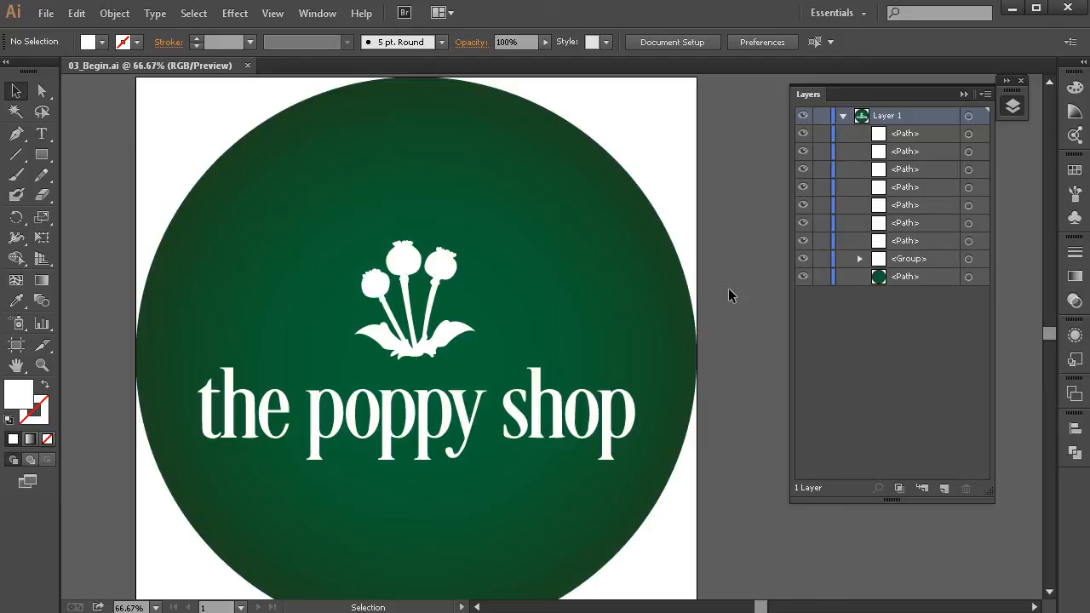
mouse_move(788, 281)
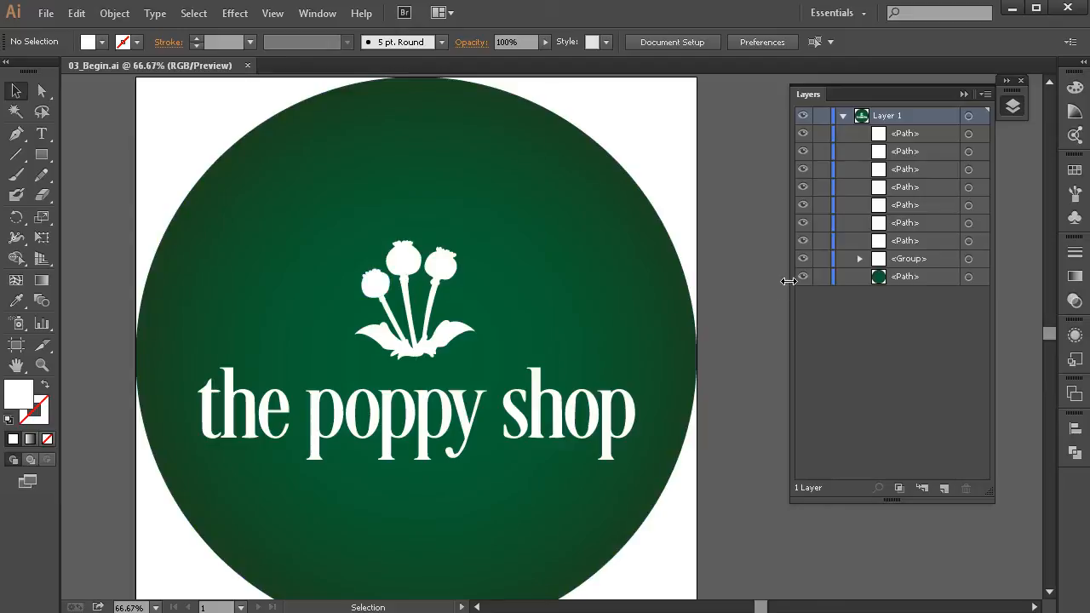
mouse_move(434, 271)
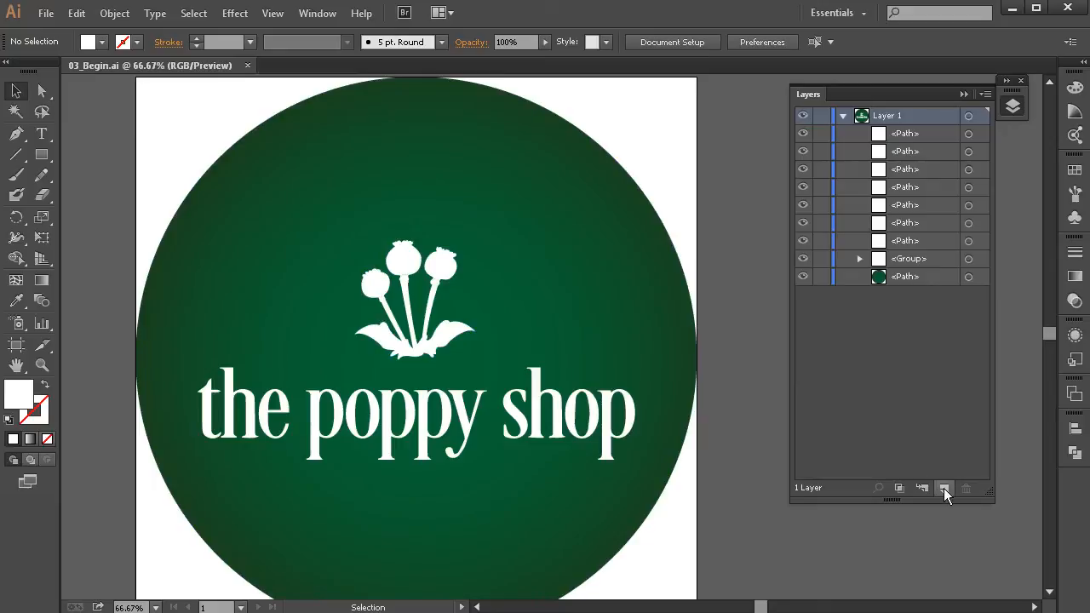
mouse_move(944, 488)
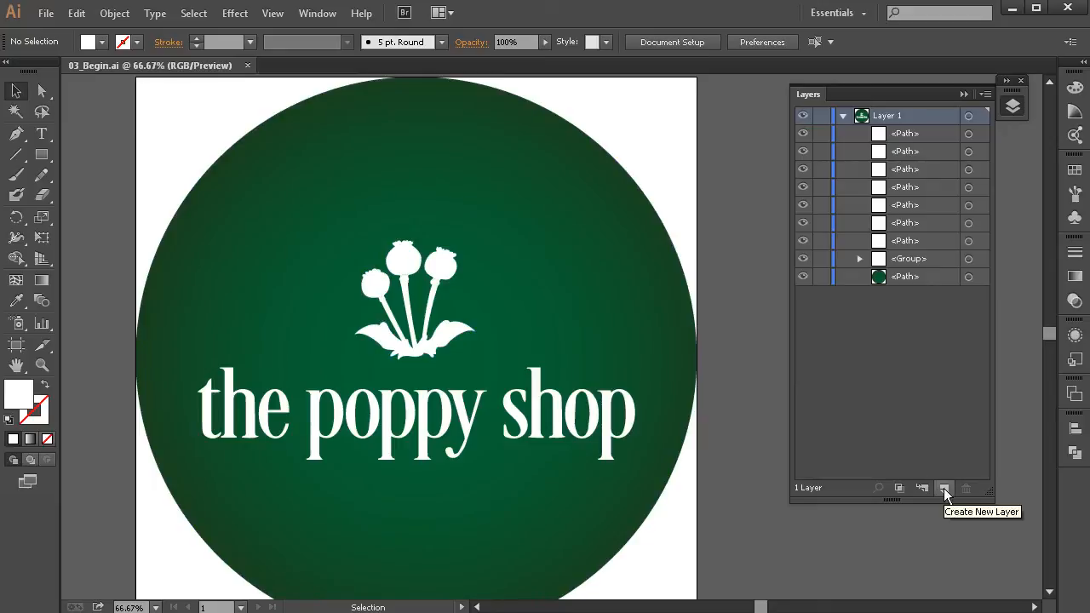
Add new layers above Layer 1 to hold the separated logo paths.
left_click(943, 488)
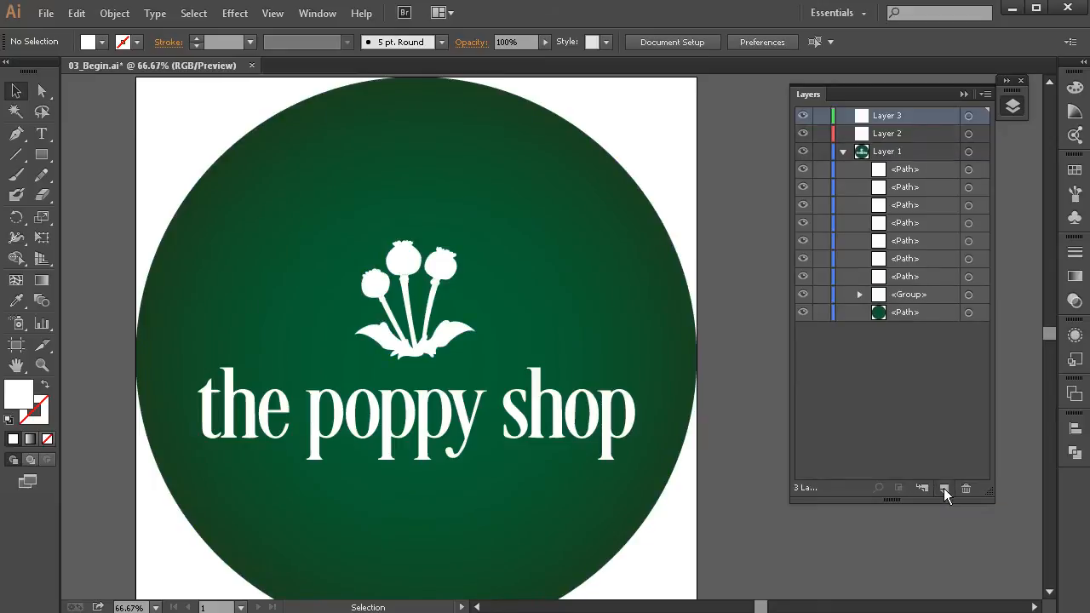
left_click(944, 488)
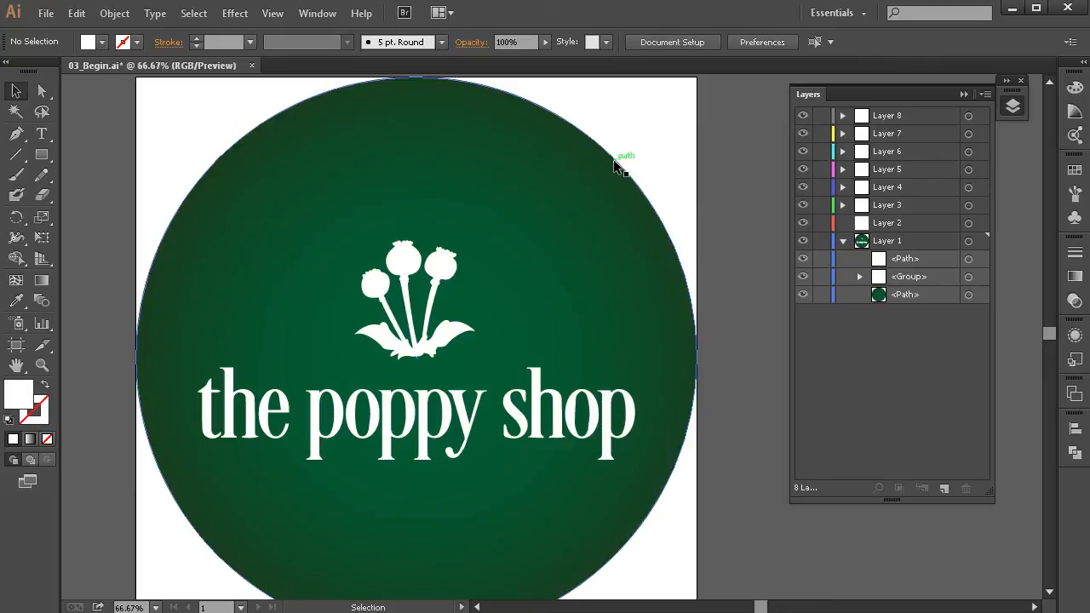
mouse_move(620, 171)
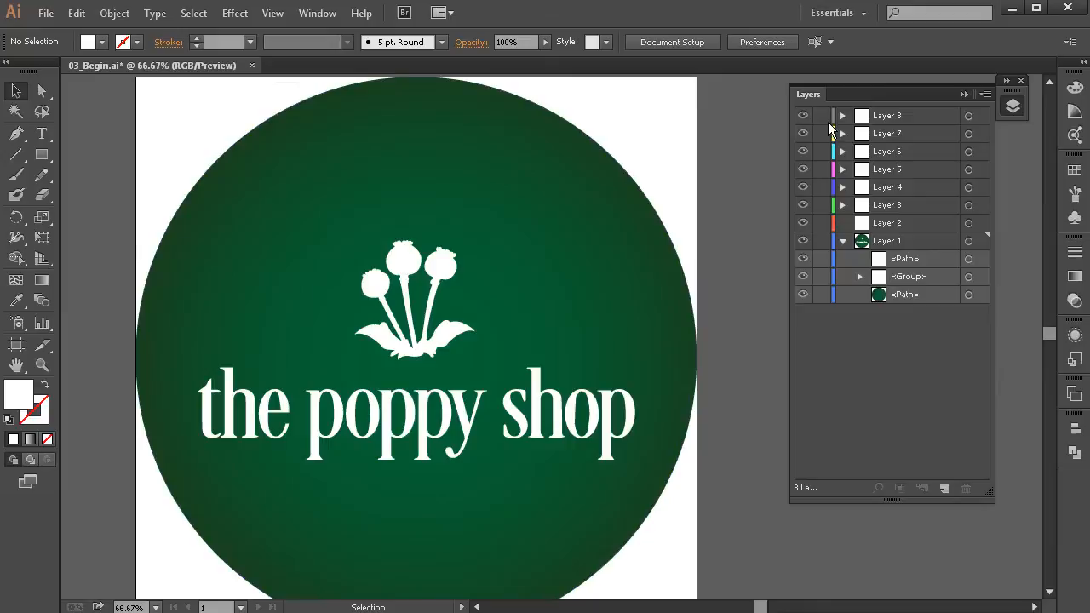
mouse_move(952, 117)
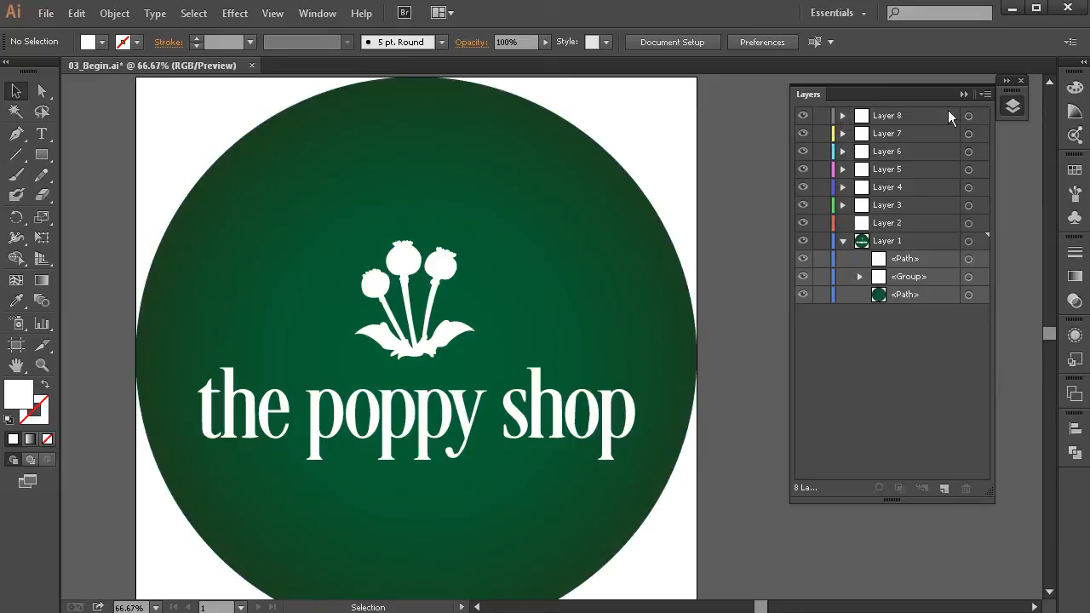
Name the top two poppy layers FB1 and FS1.
left_click(969, 115)
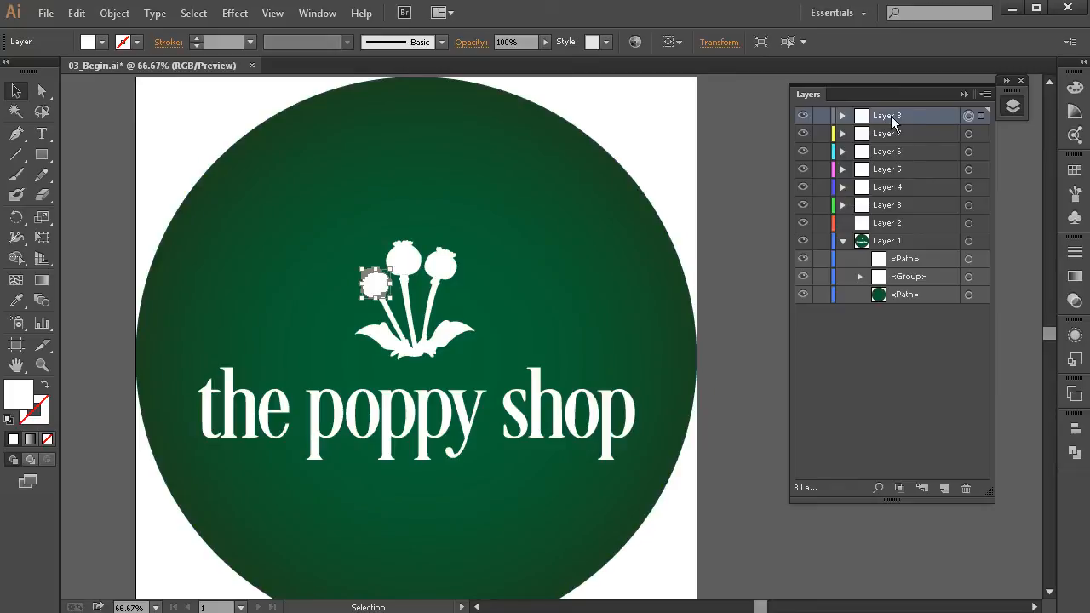
double_click(887, 115)
type("FB1")
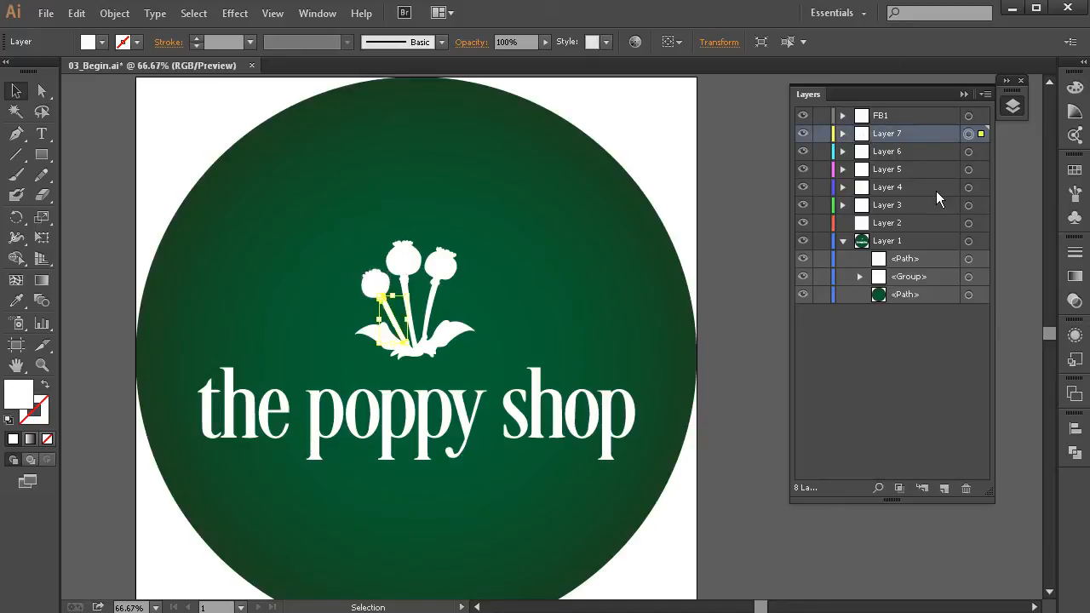
double_click(886, 133)
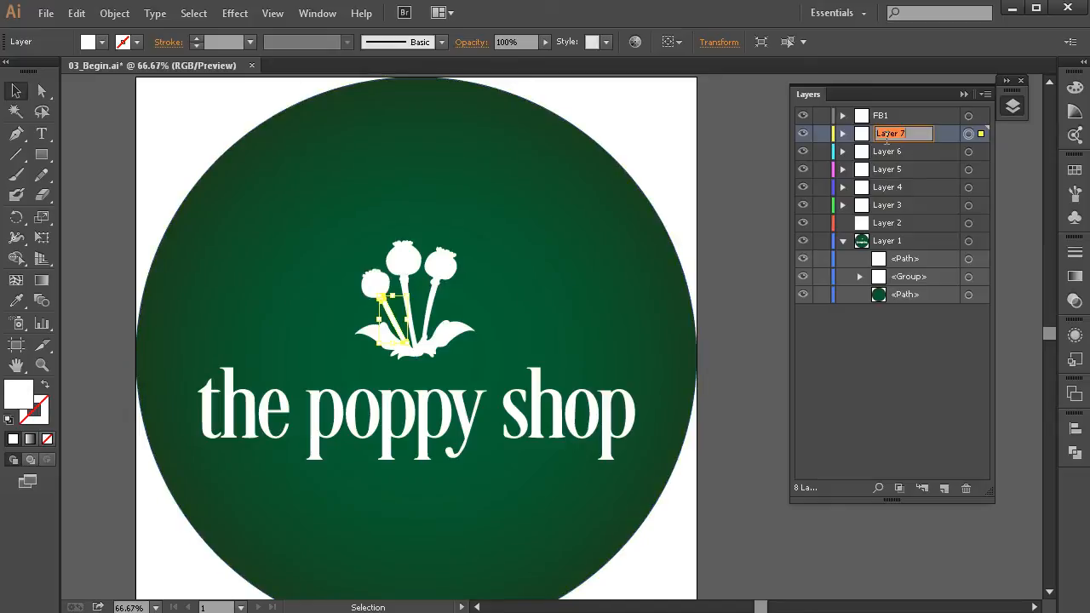
type("FS1")
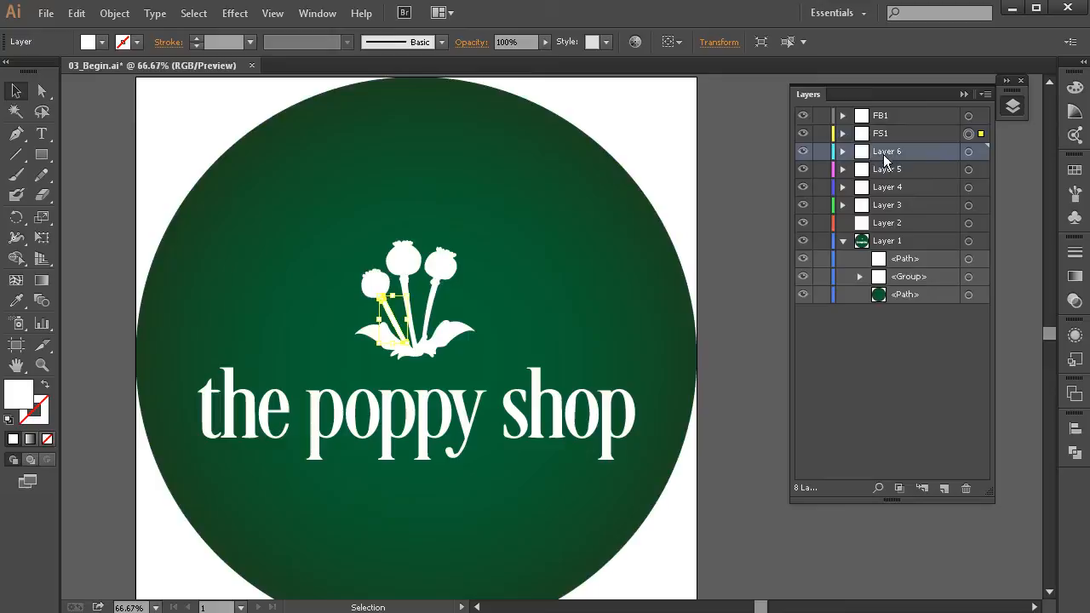
Name the next poppy layers Leaves, FS2 and FB2.
left_click(968, 152)
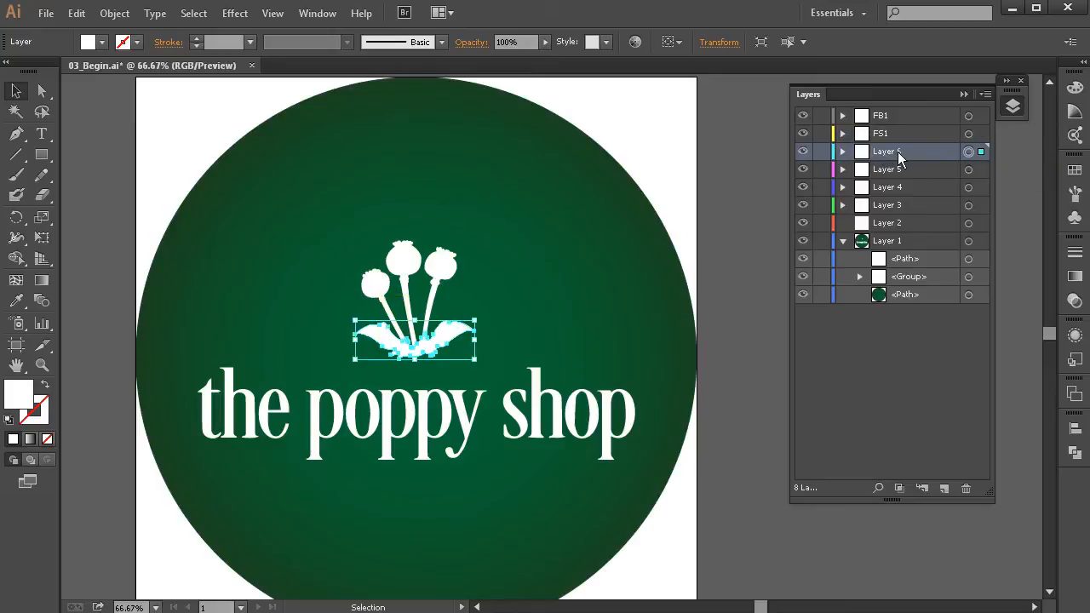
double_click(886, 151)
type("Leaves")
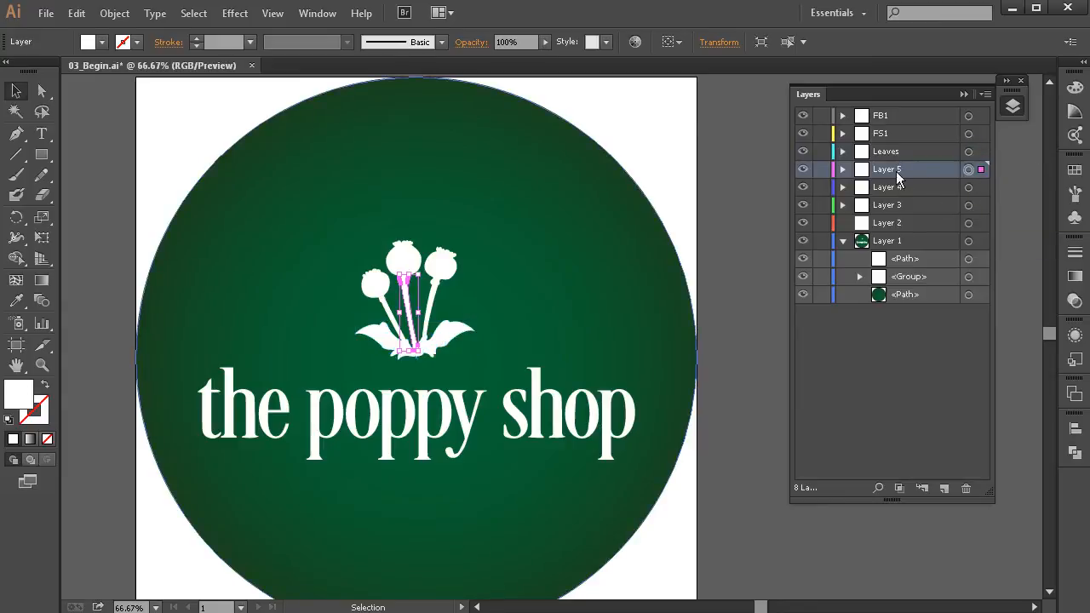
double_click(887, 168)
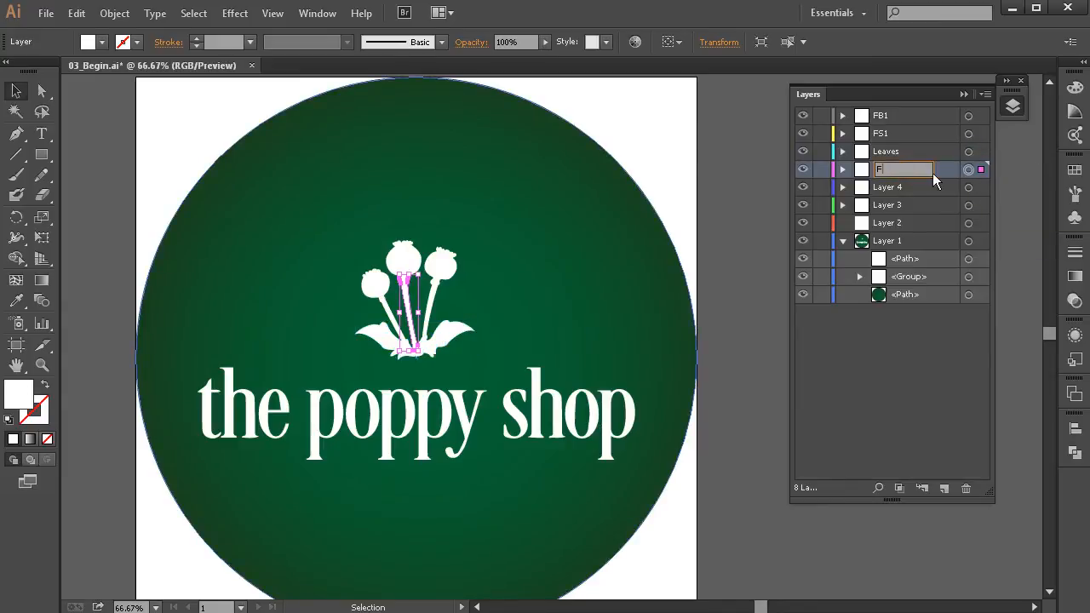
type("FS2")
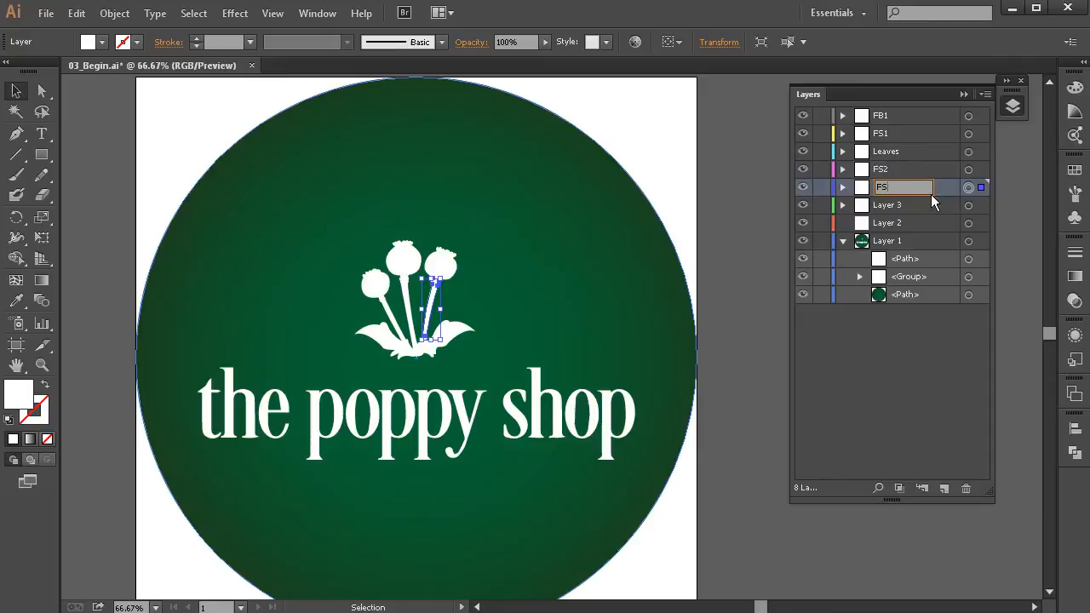
left_click(887, 204)
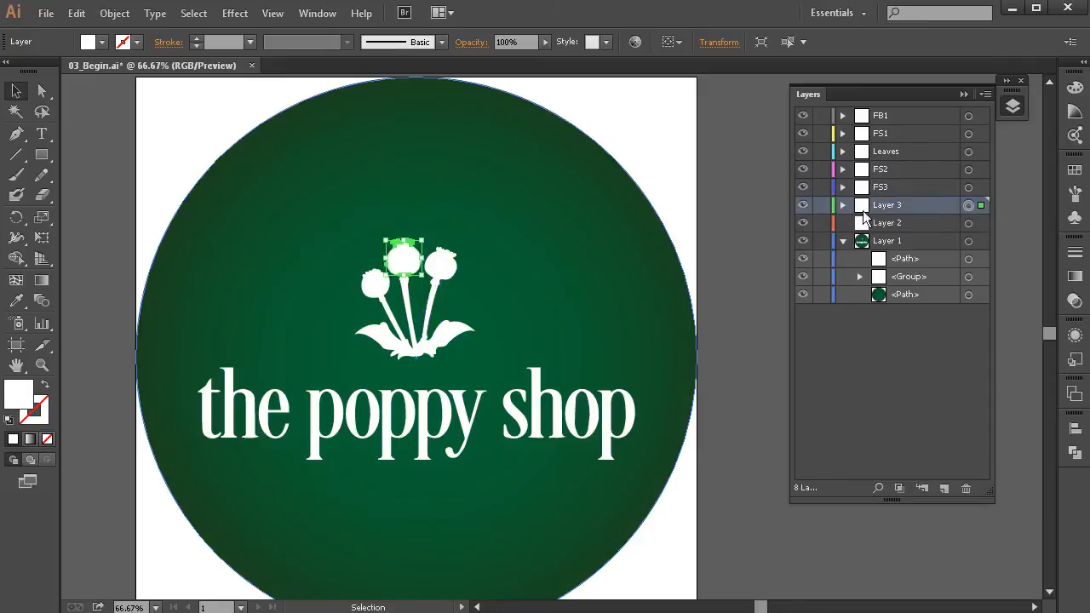
double_click(887, 204)
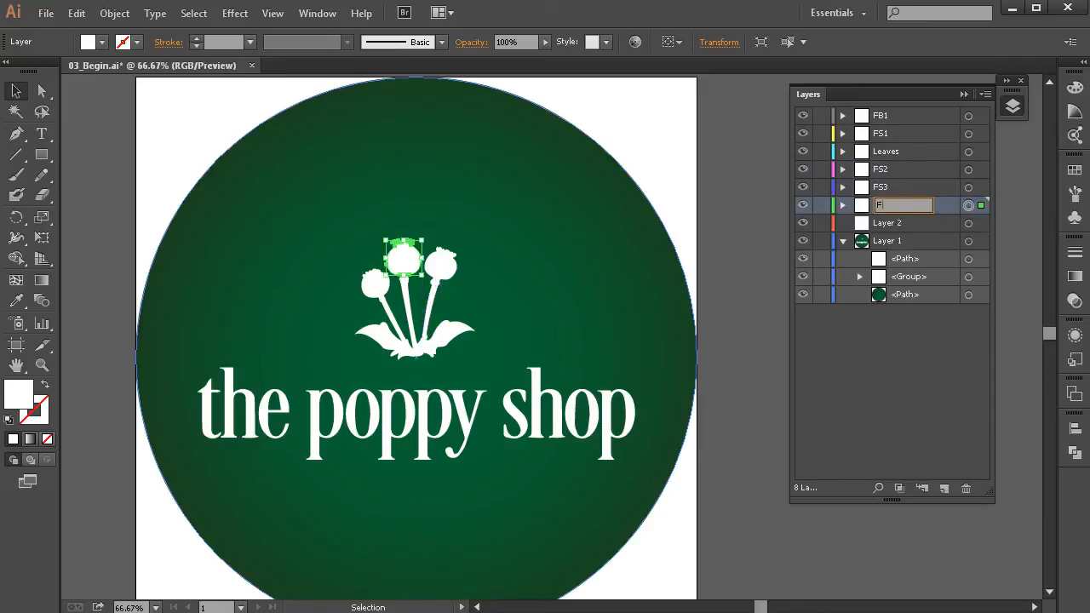
type("B2")
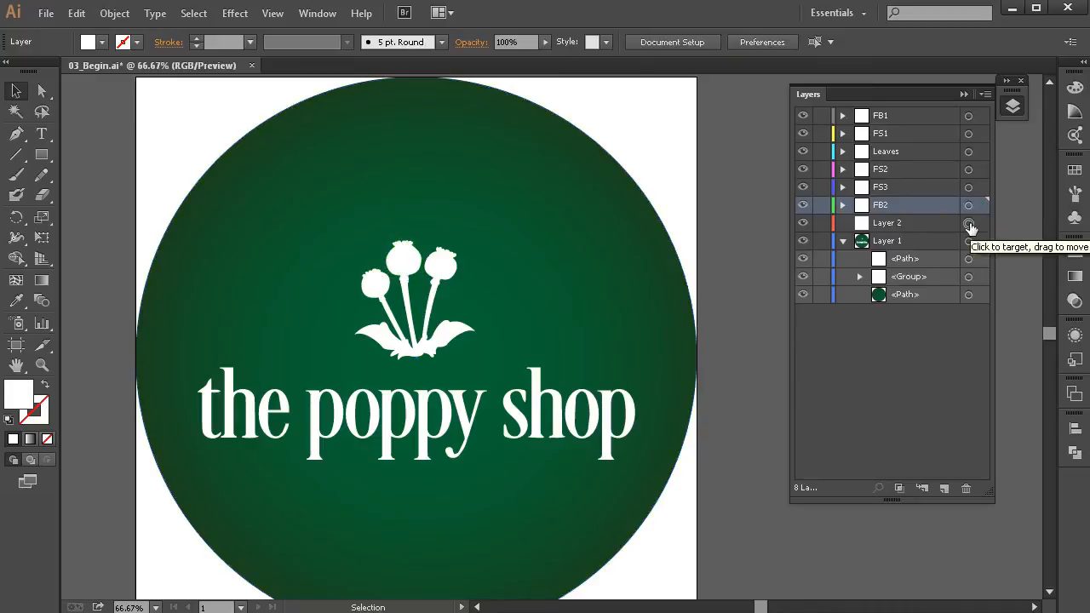
Move the leftover bulb path onto Layer 2 and name it FB3.
left_click(969, 222)
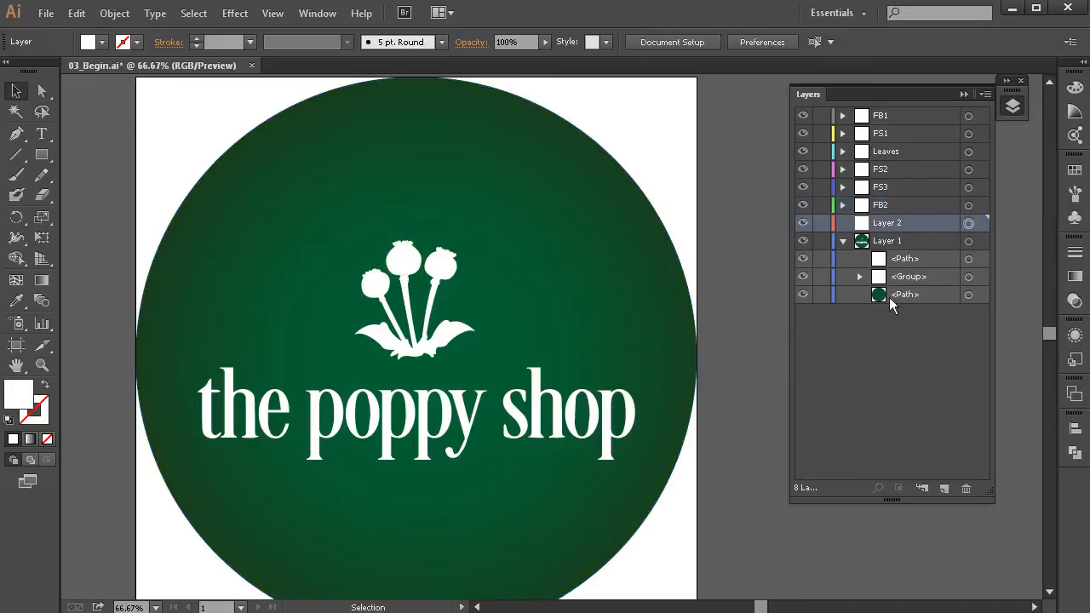
left_click(904, 258)
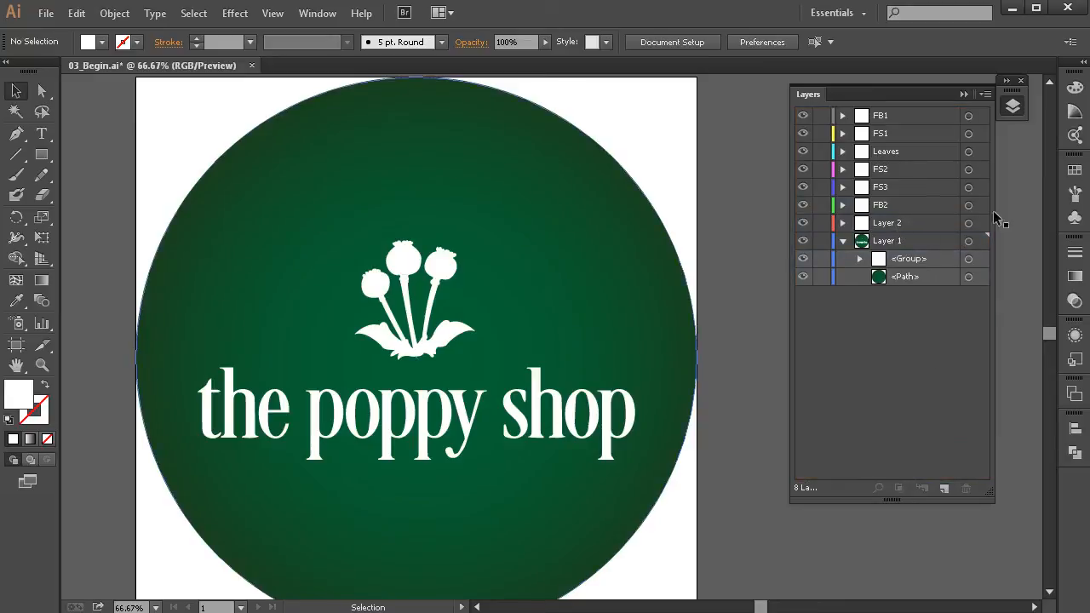
left_click(887, 222)
type("FB3")
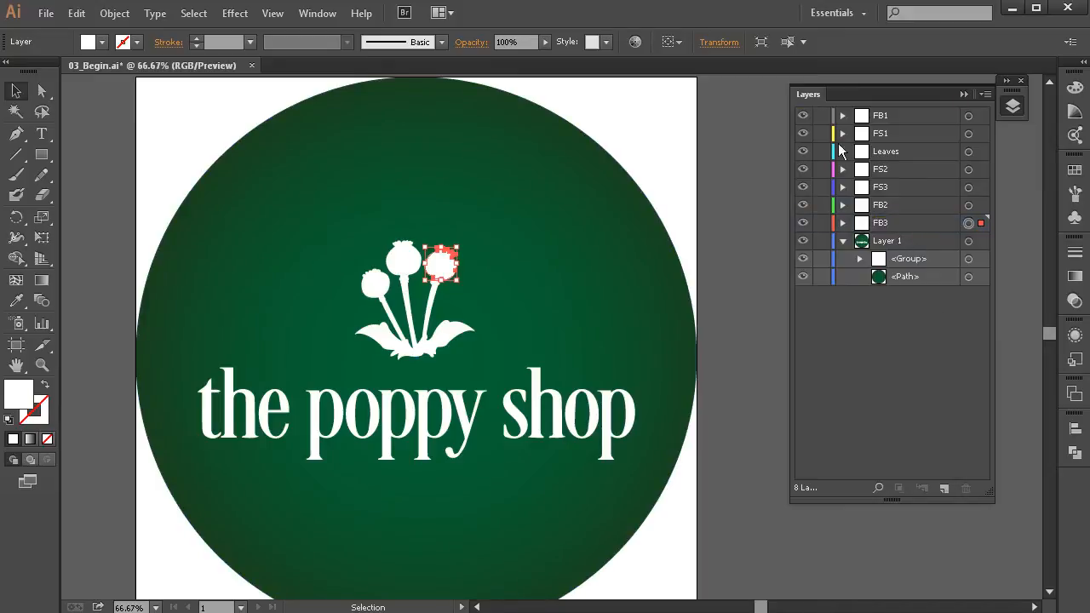
left_click(842, 115)
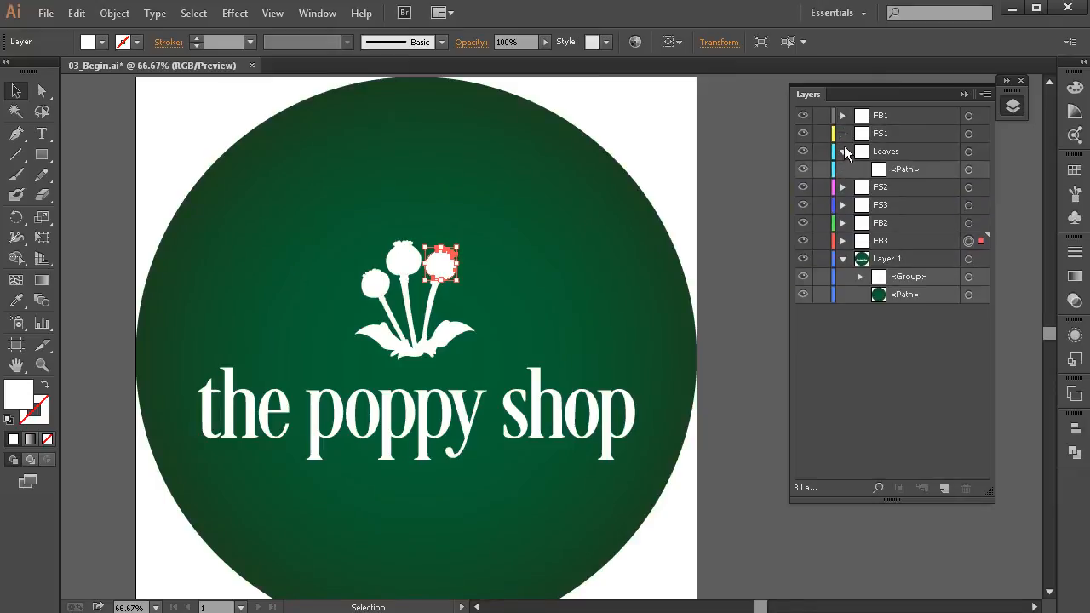
left_click(843, 150)
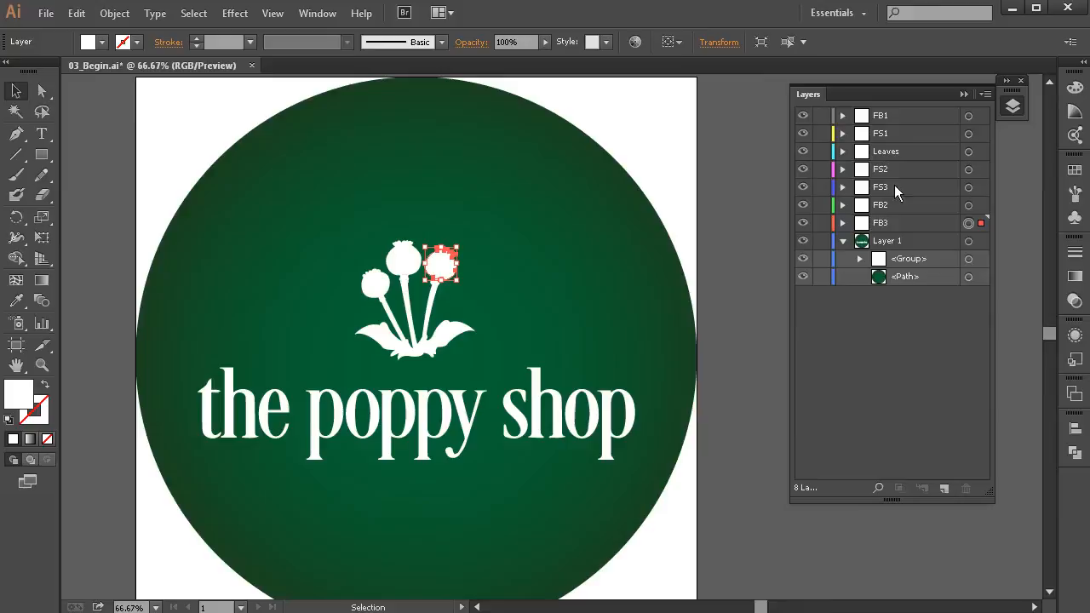
mouse_move(891, 213)
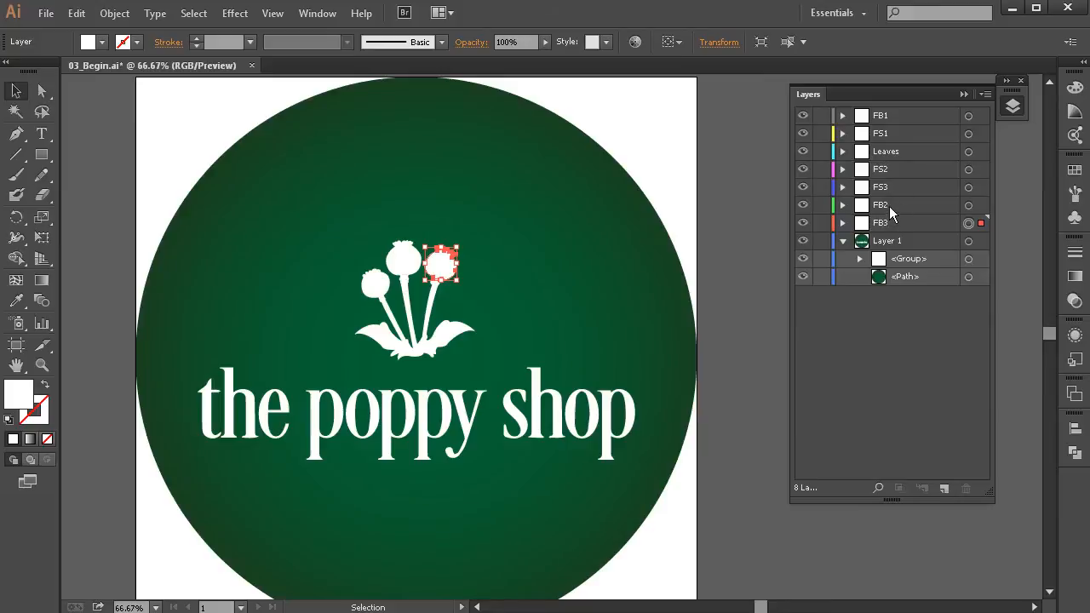
Drag layers FB2 and FB3 up directly beneath FB1.
left_click_drag(886, 222, 886, 115)
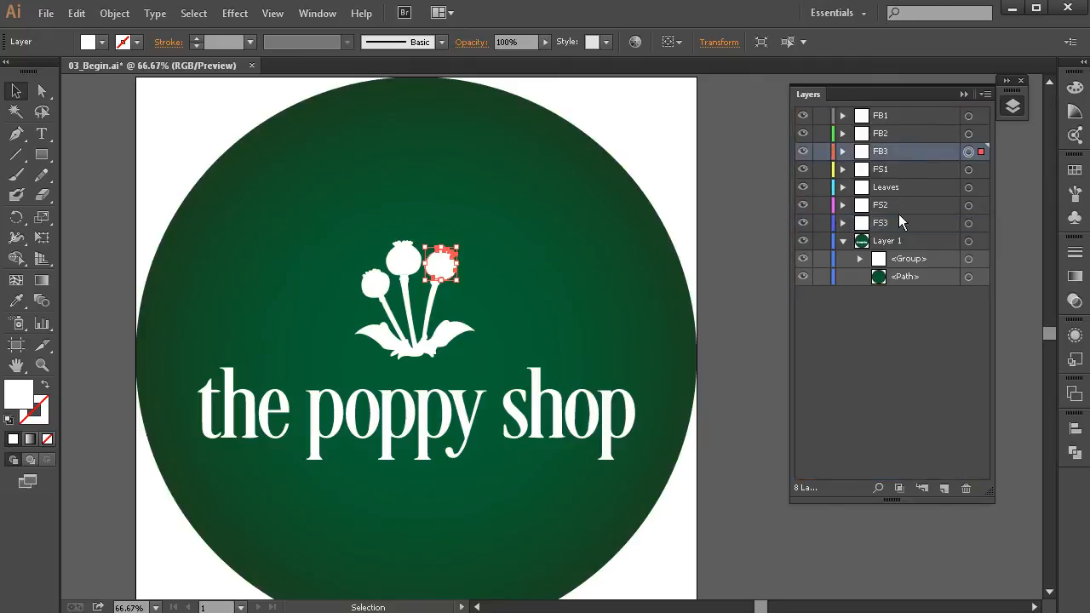
left_click(894, 204)
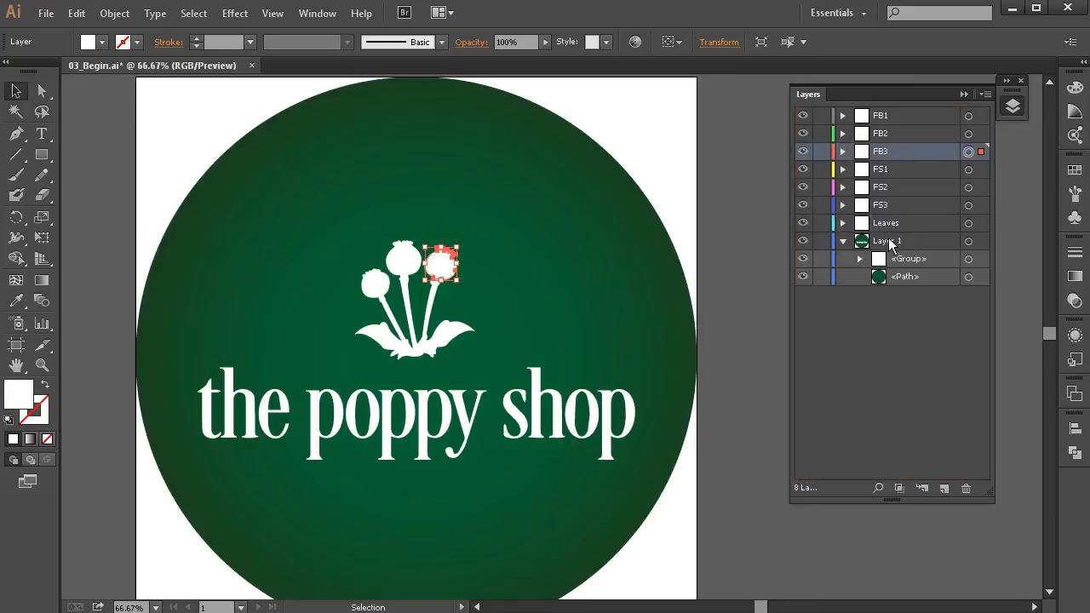
Move the Leaves layer below FS3, just above Layer 1.
left_click(892, 341)
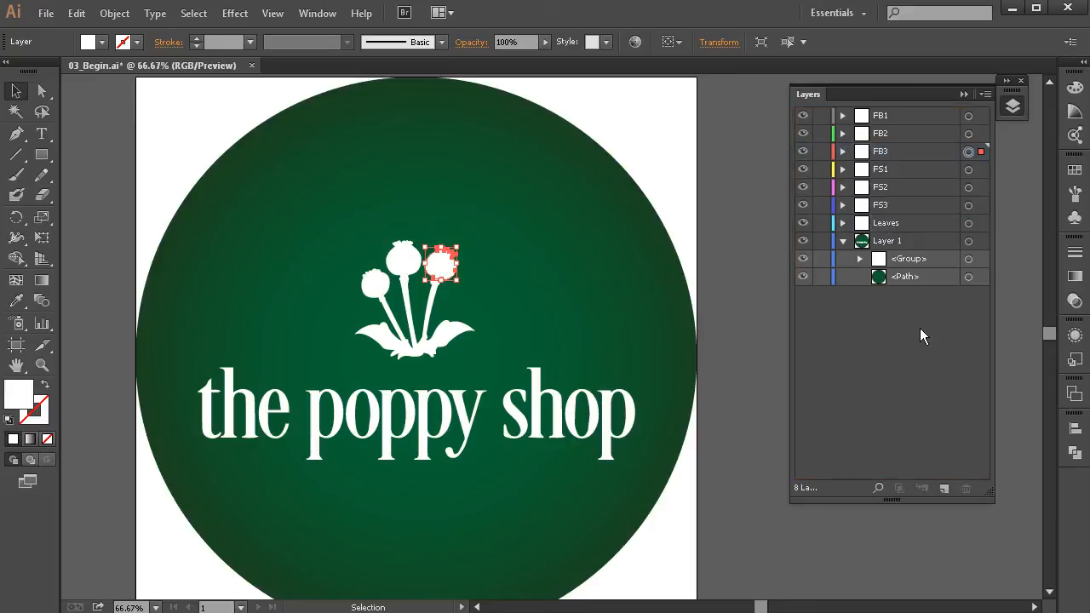
mouse_move(911, 338)
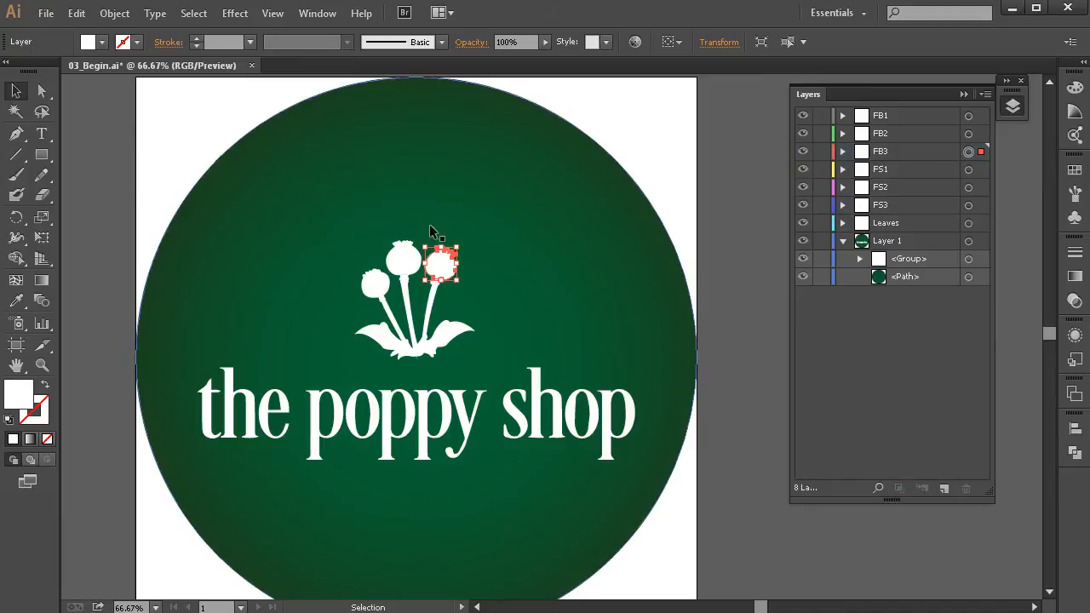
mouse_move(520, 418)
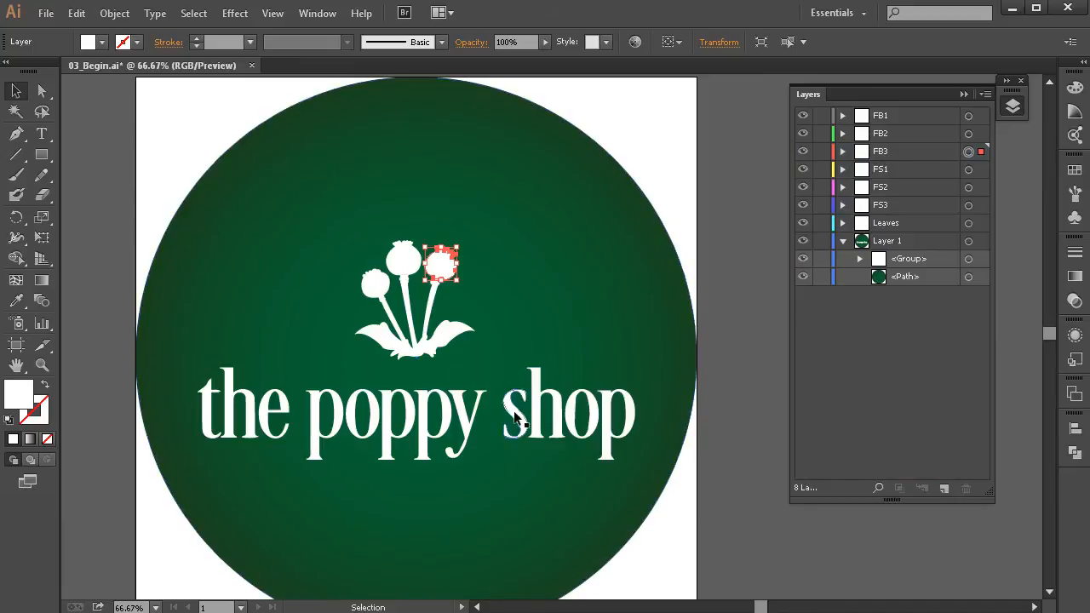
mouse_move(539, 442)
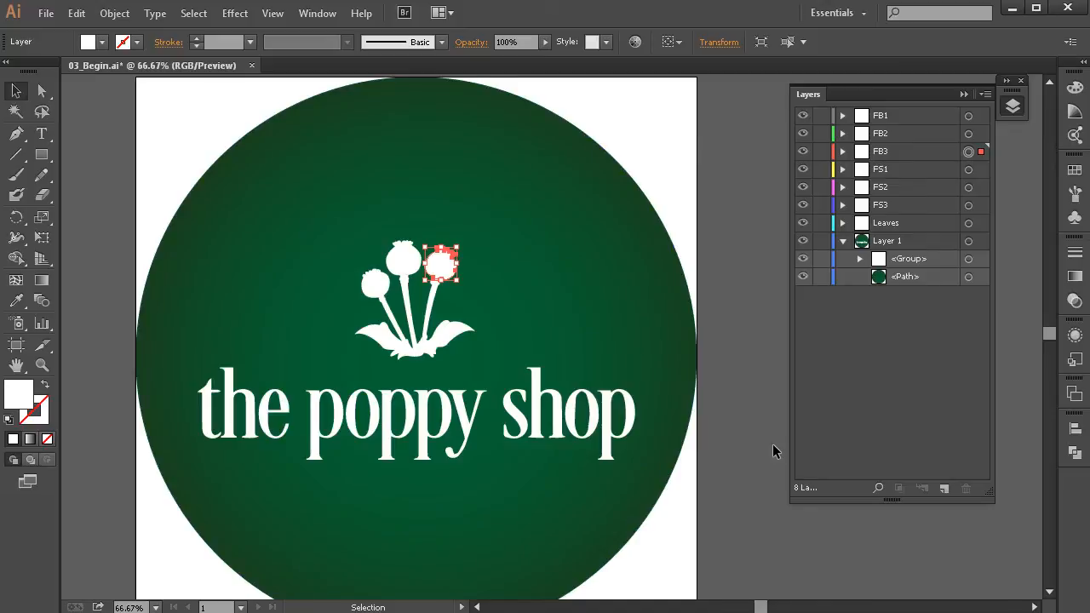
mouse_move(494, 443)
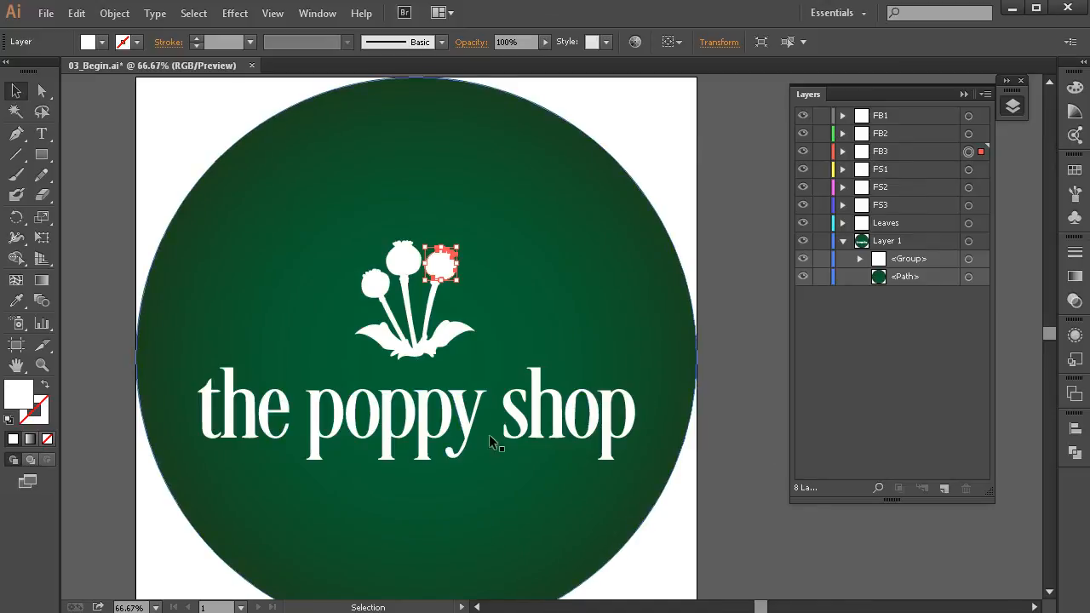
mouse_move(604, 481)
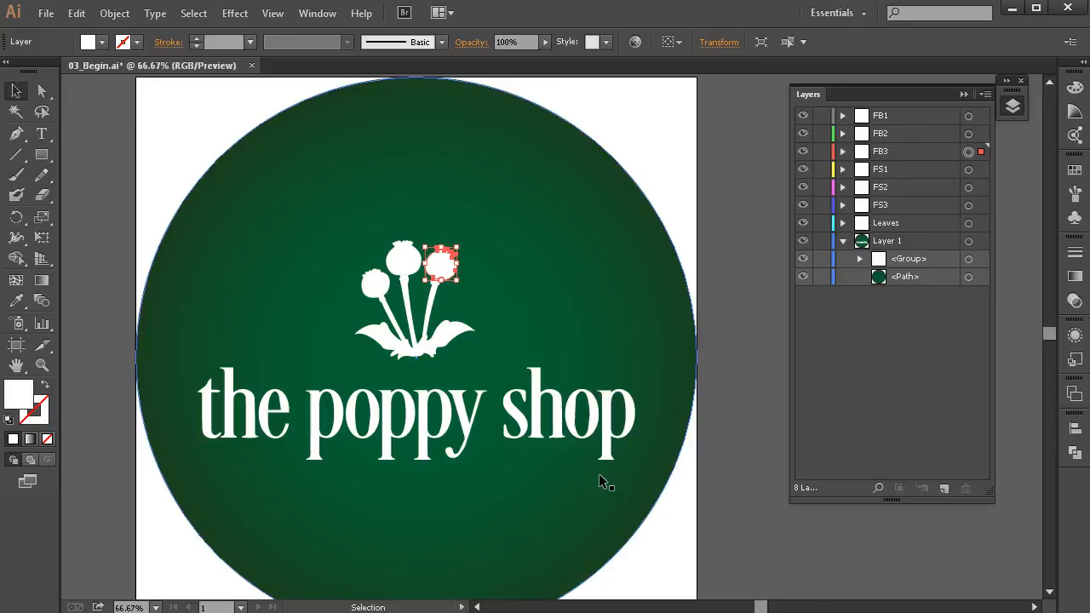
mouse_move(677, 416)
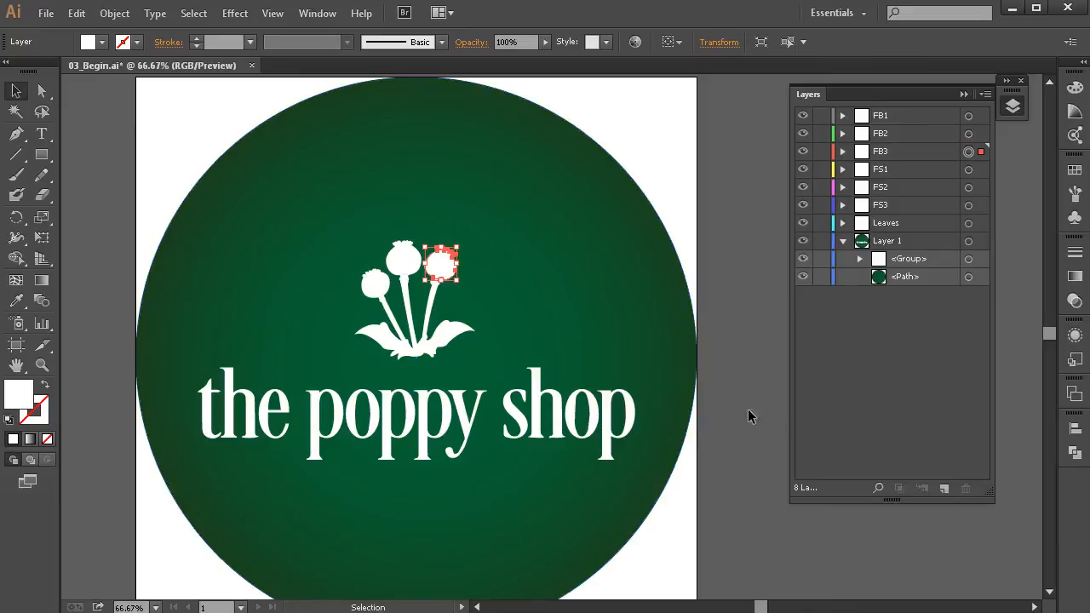
left_click(415, 415)
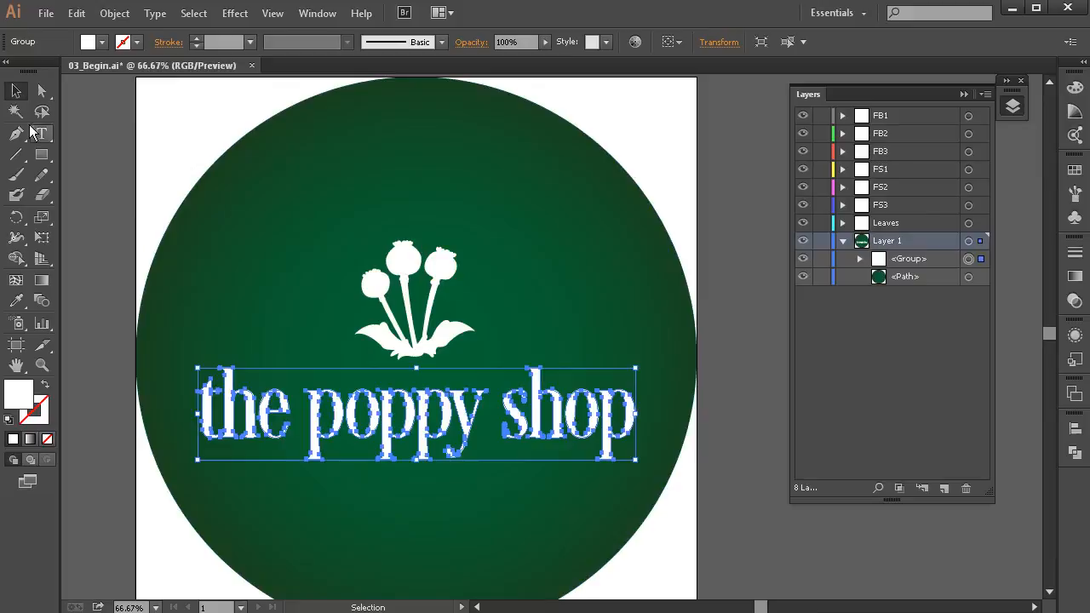
left_click(41, 133)
type("asdflkajsdf")
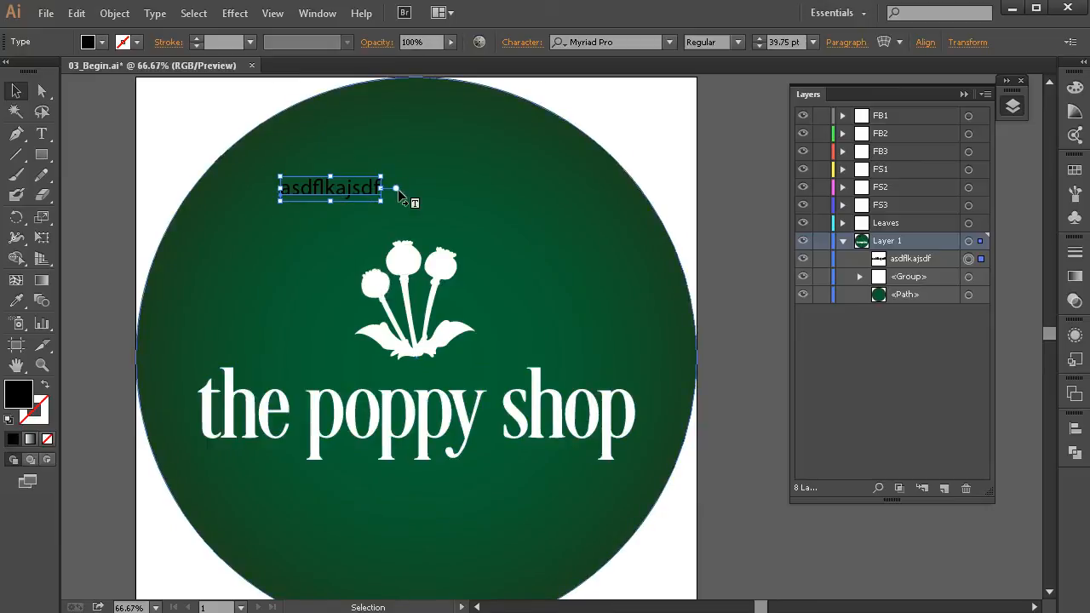
mouse_move(392, 368)
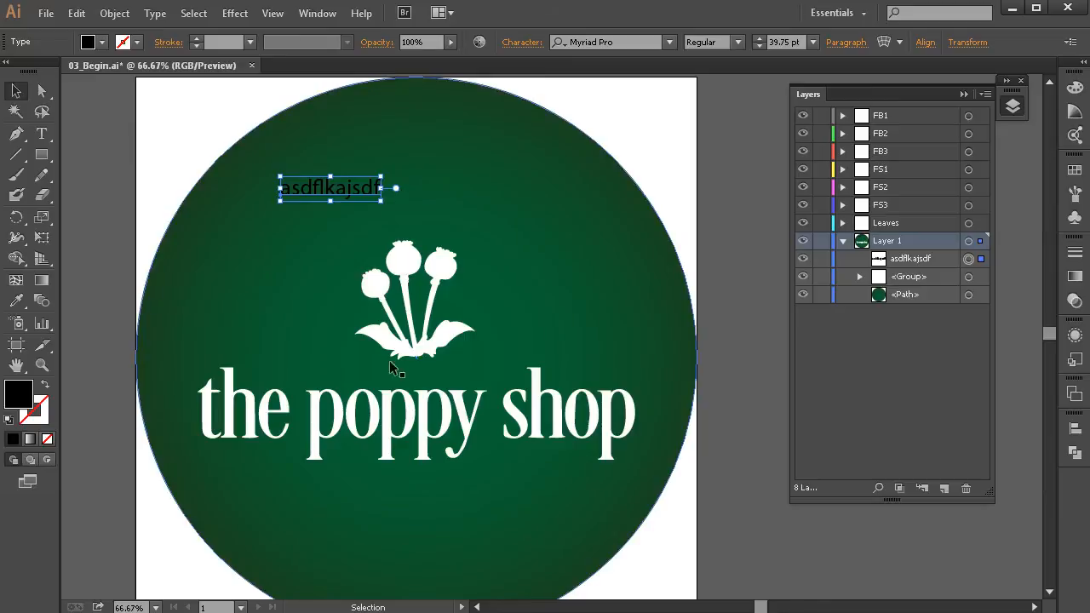
mouse_move(392, 413)
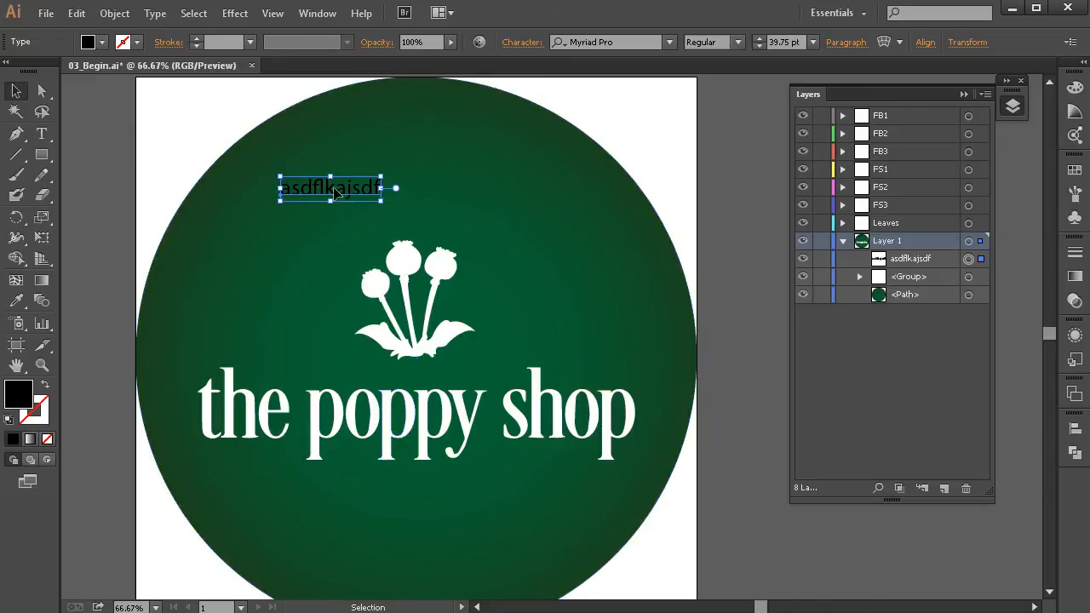
right_click(341, 188)
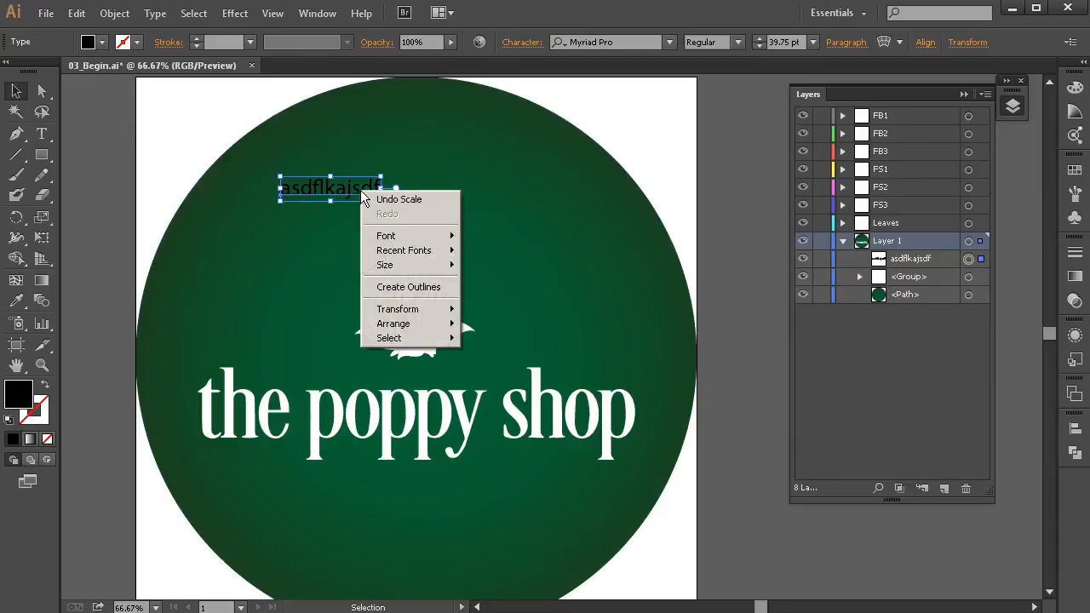
left_click(408, 287)
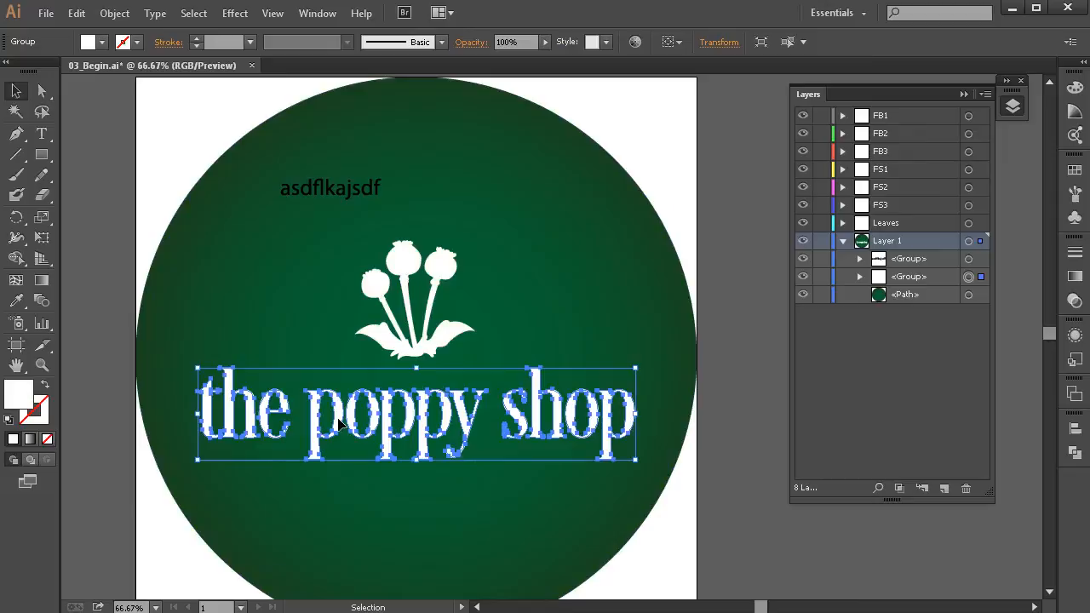
left_click(329, 188)
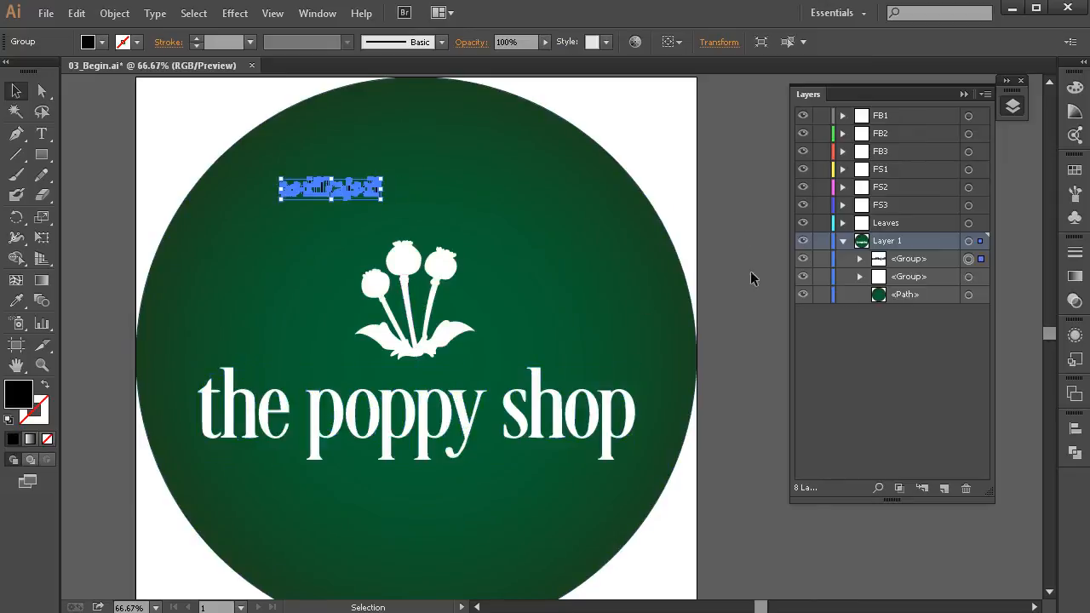
left_click_drag(331, 188, 196, 126)
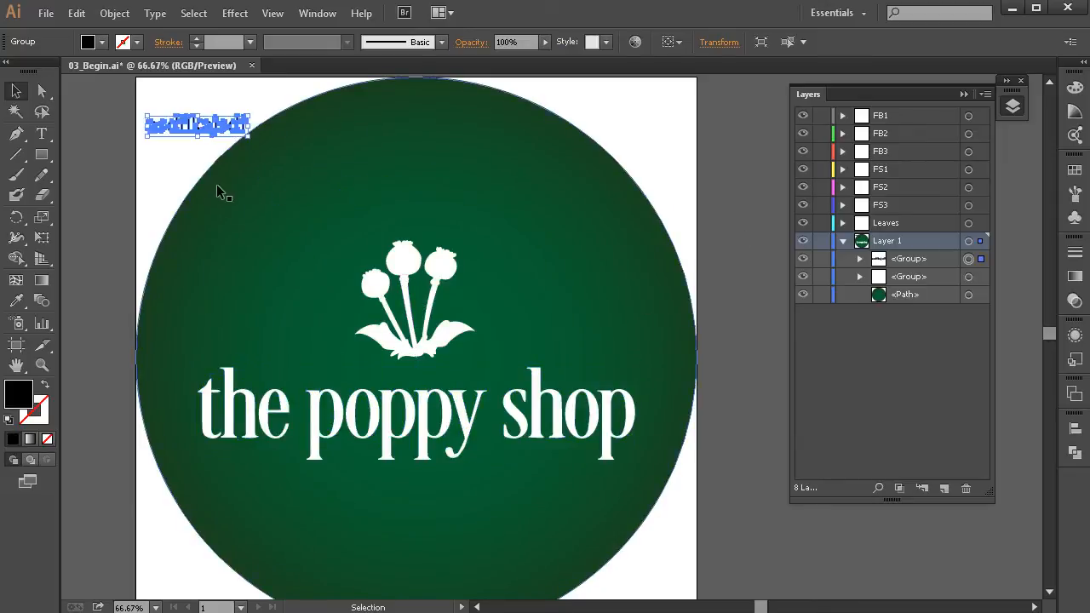
mouse_move(213, 145)
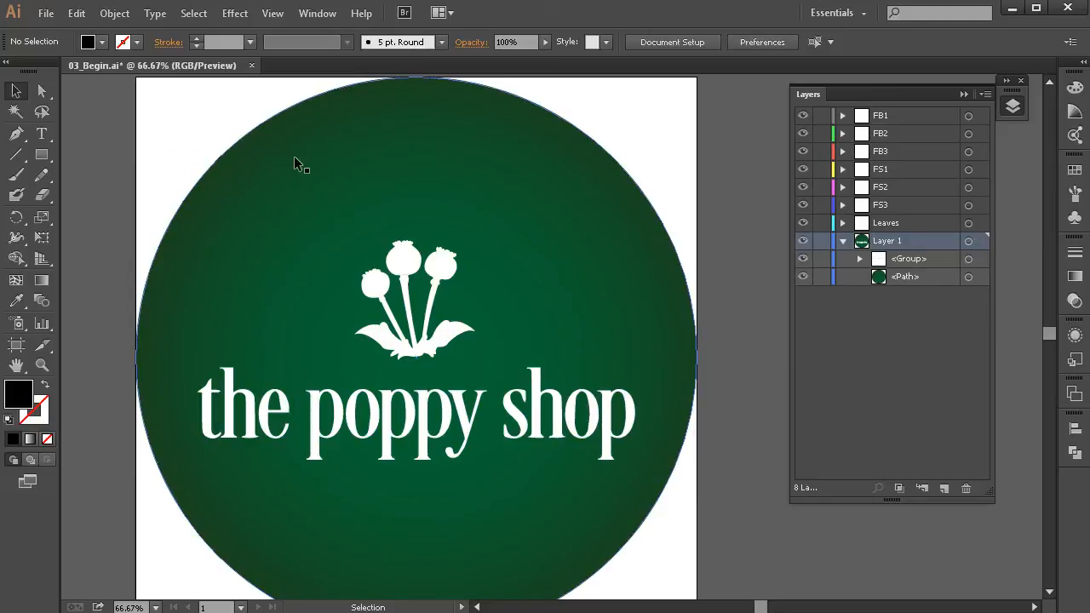
mouse_move(332, 403)
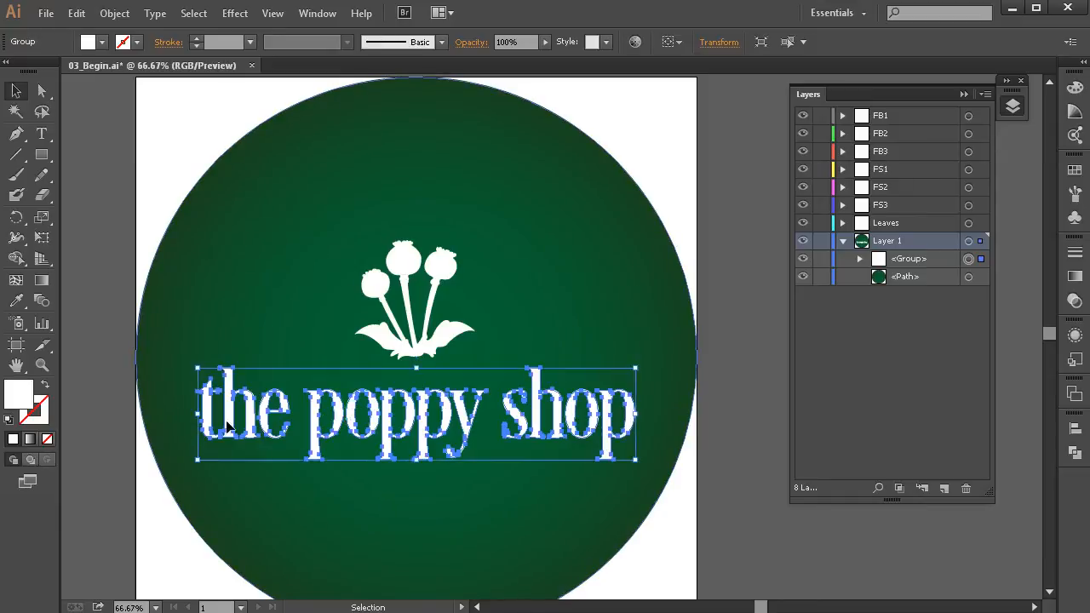
mouse_move(660, 552)
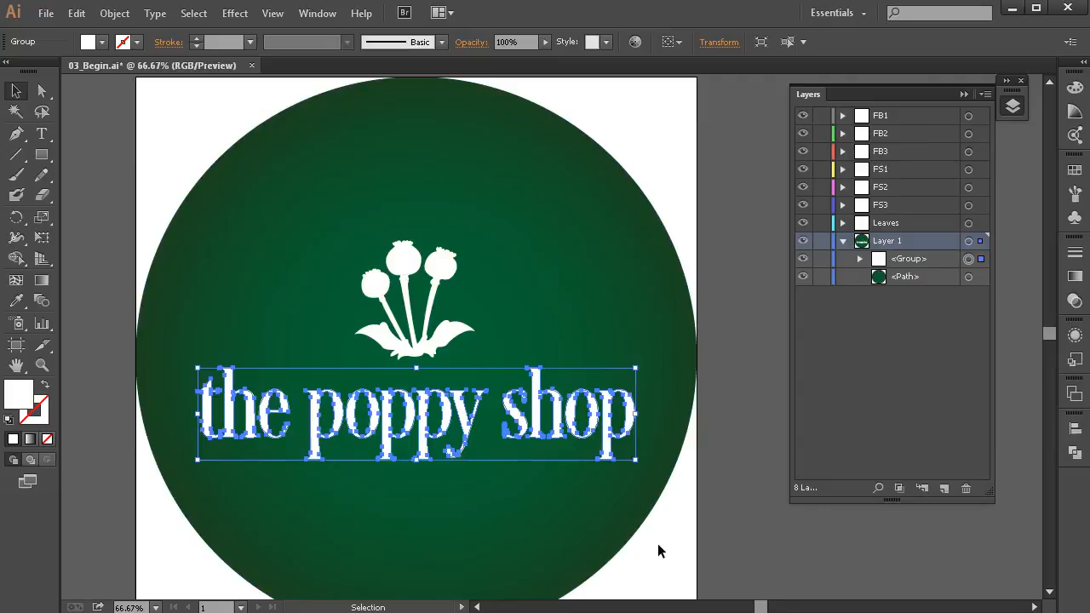
mouse_move(648, 546)
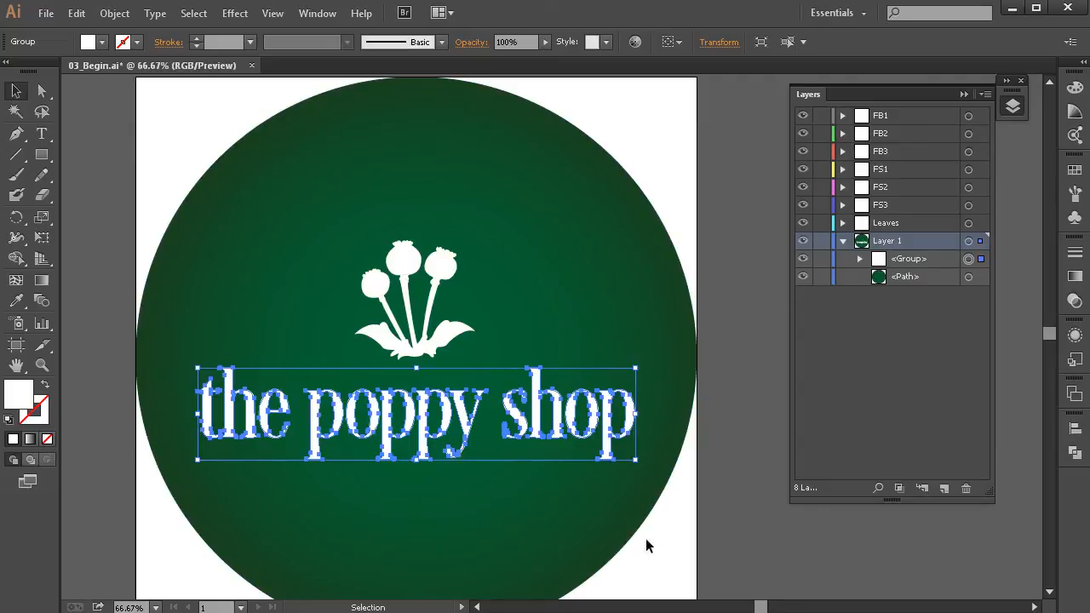
mouse_move(703, 531)
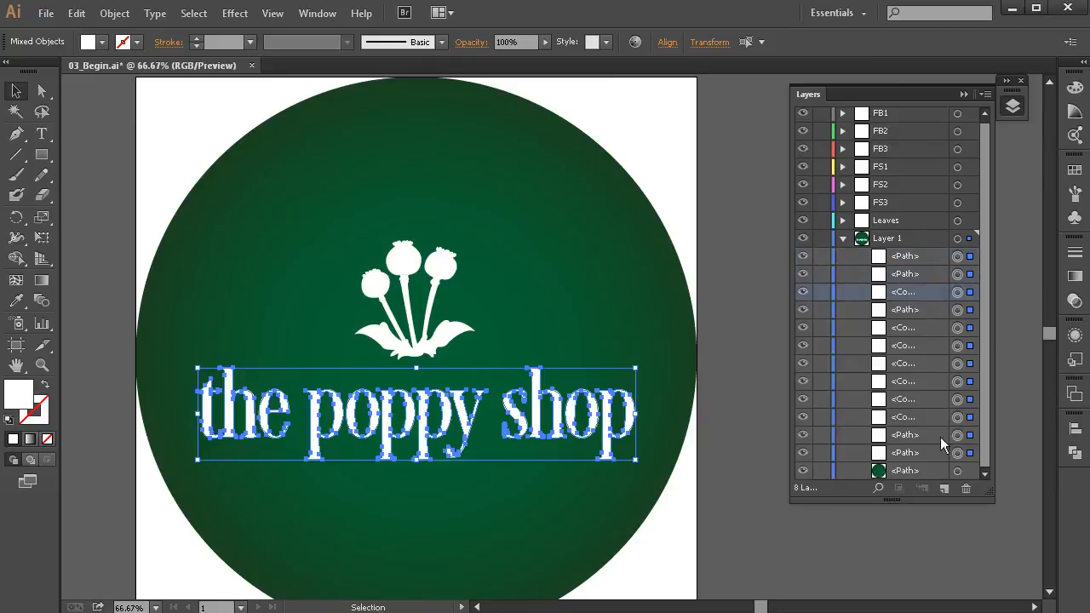
mouse_move(946, 490)
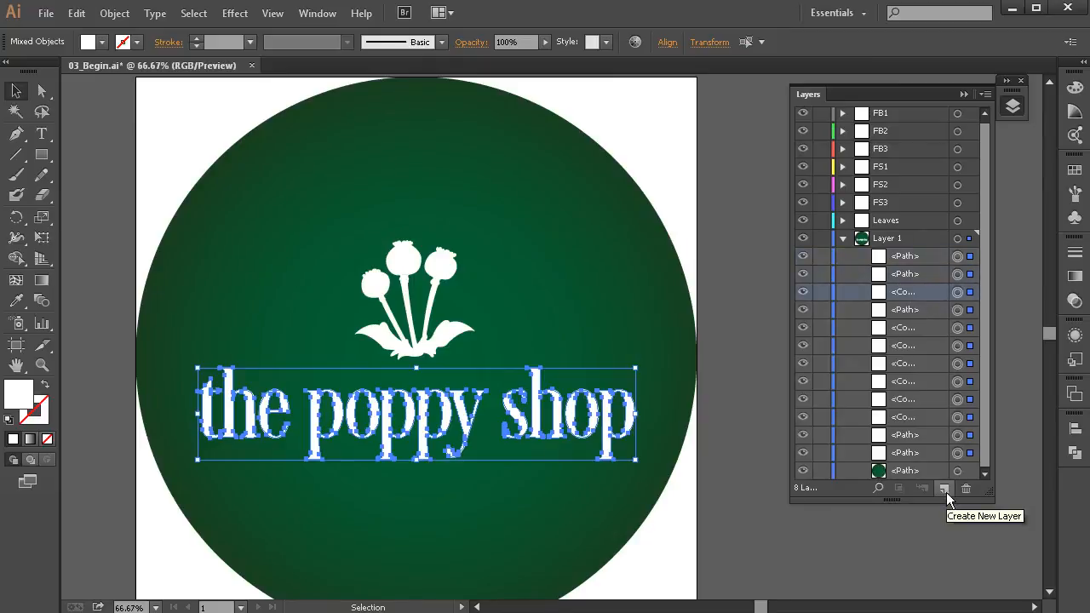
Create Layers 9–20 and move the letter 's' onto Layer 20.
left_click(945, 488)
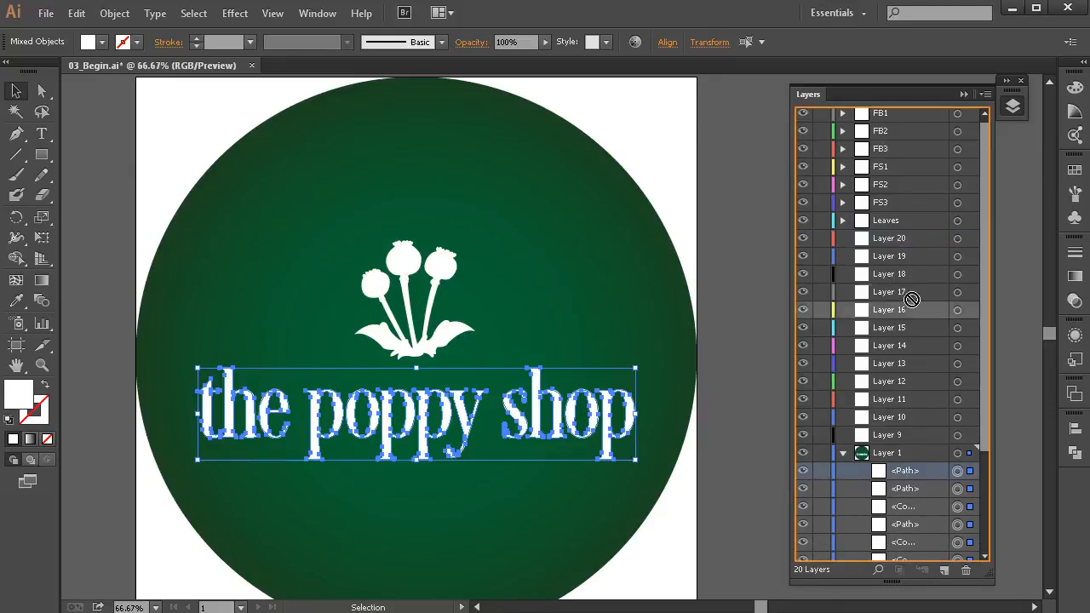
left_click(889, 238)
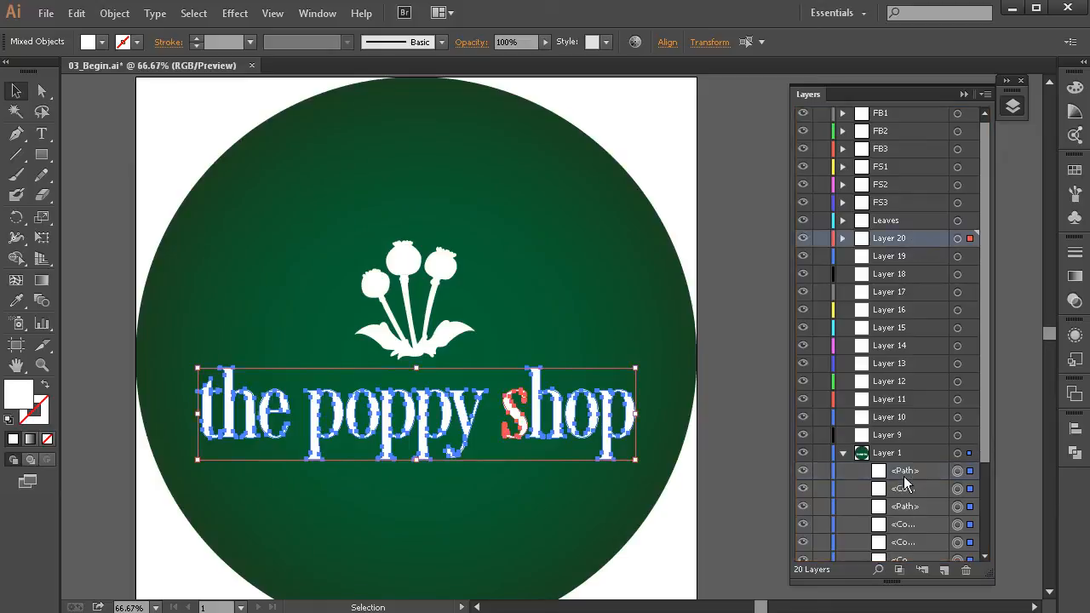
mouse_move(800, 409)
type("green dot ")
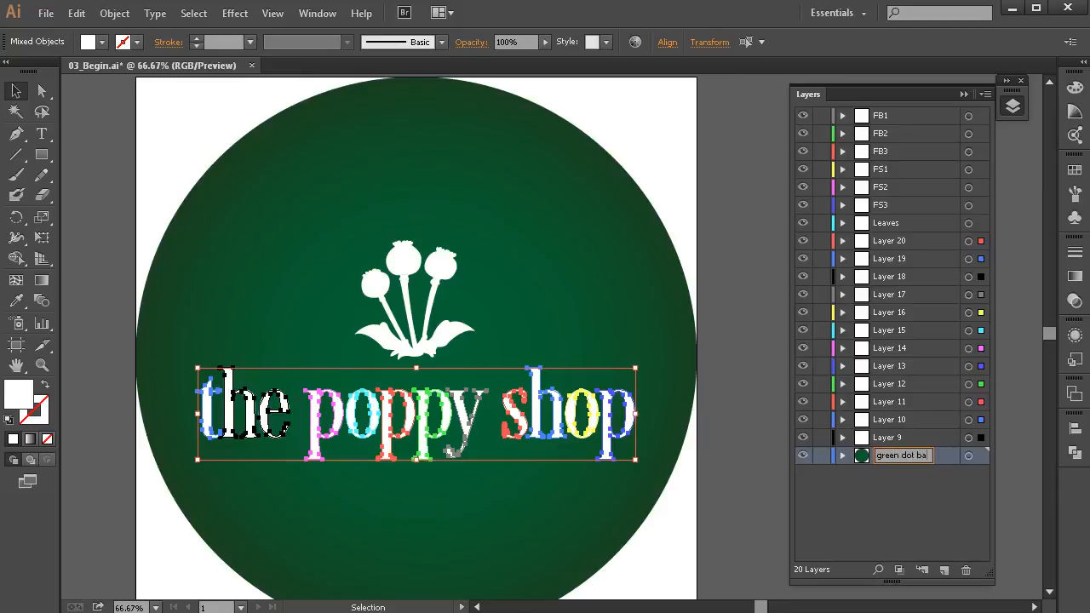
Finish naming Layer 1 'green dot background' and confirm.
type("background")
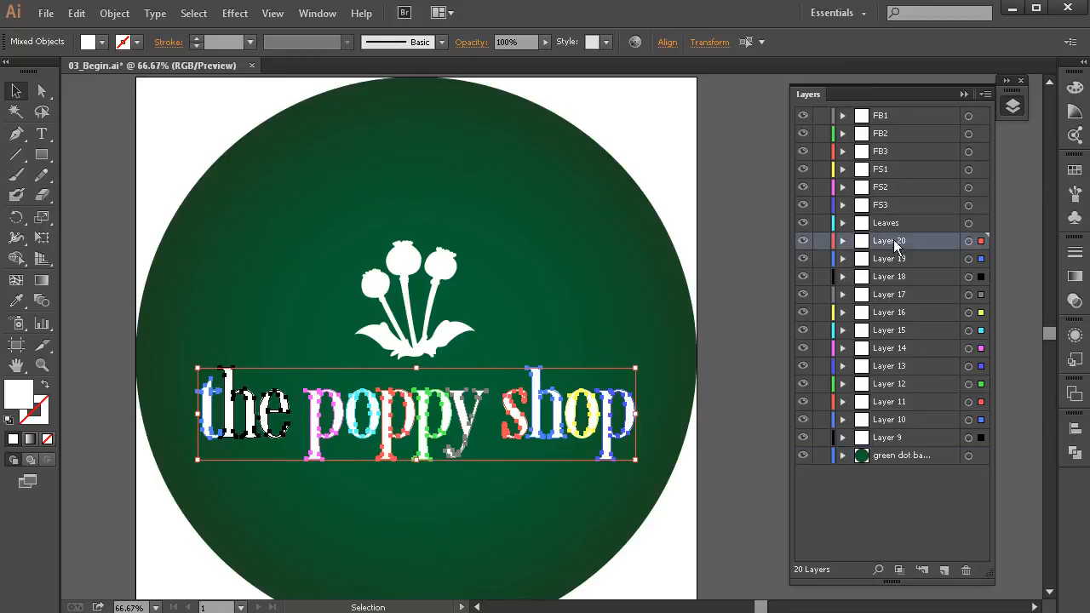
left_click(889, 437)
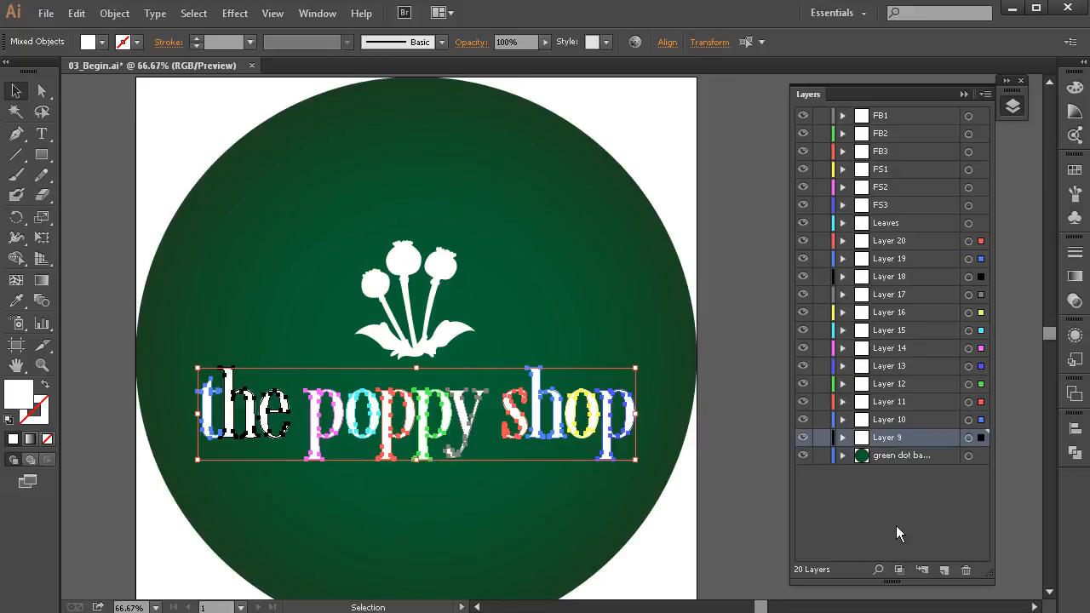
Stack the t, h and e letter layers at the top, named t, h and e.
left_click(902, 455)
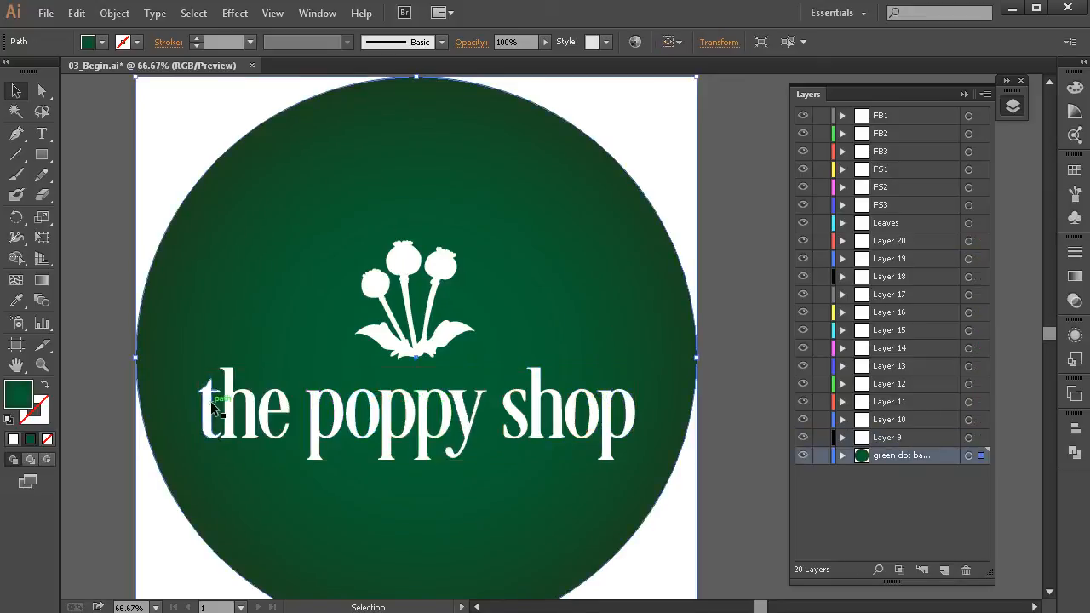
left_click(209, 414)
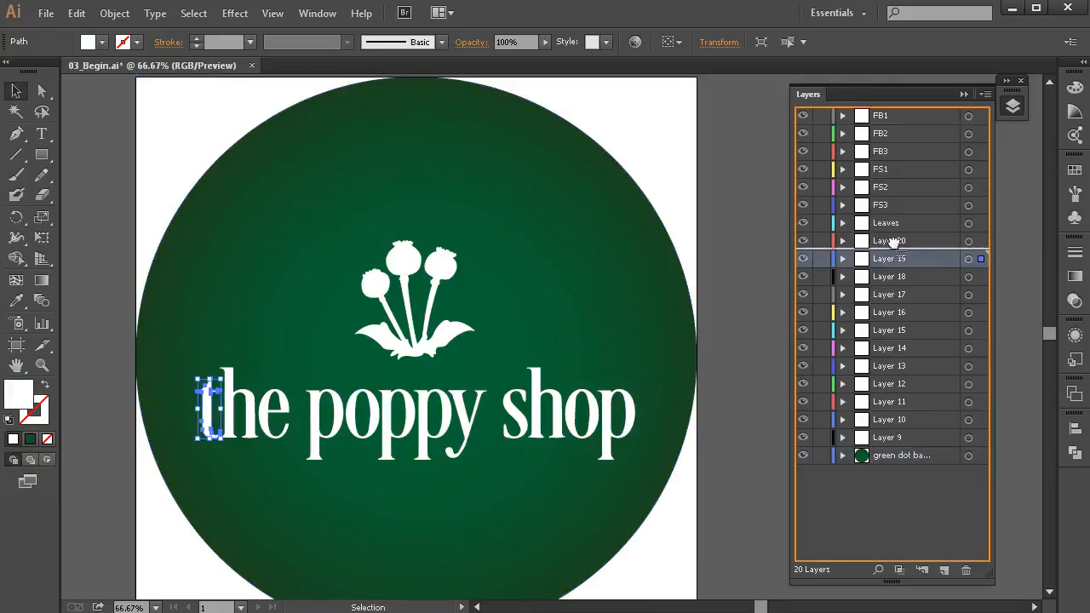
left_click(889, 241)
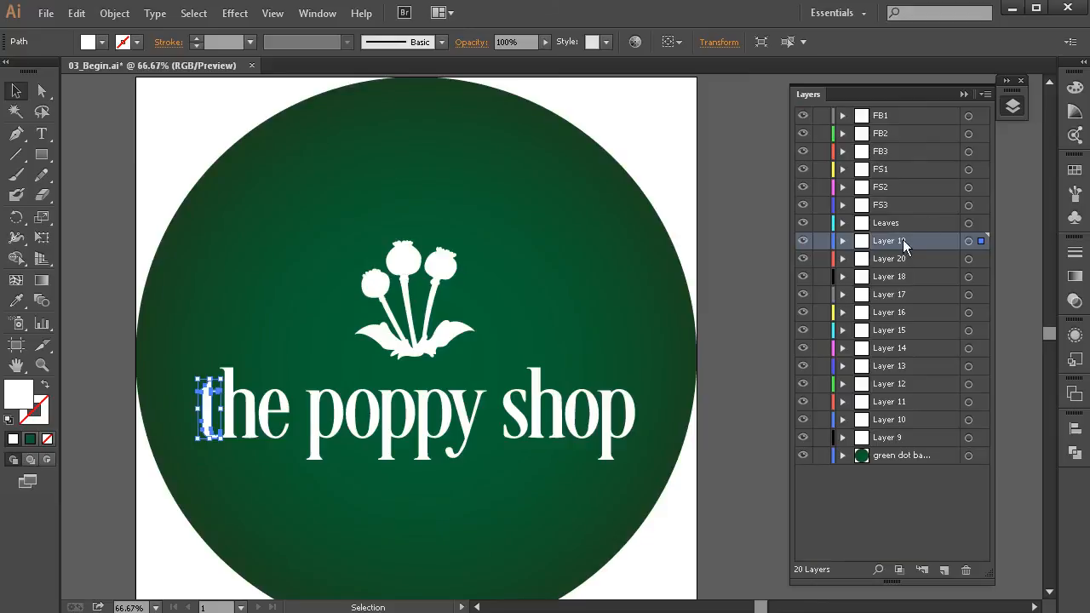
double_click(890, 241)
type("t")
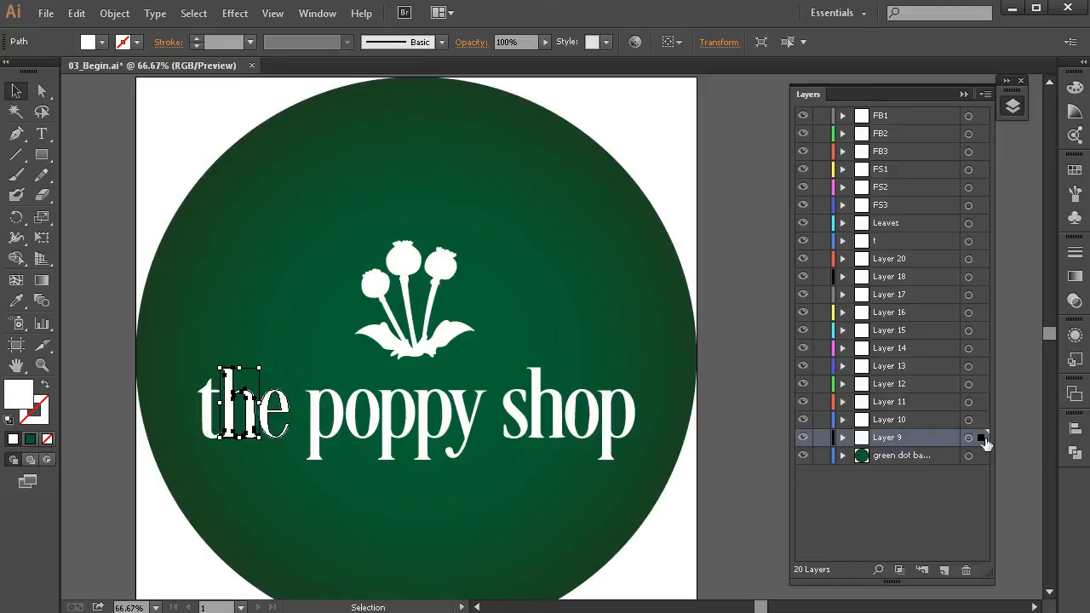
mouse_move(984, 441)
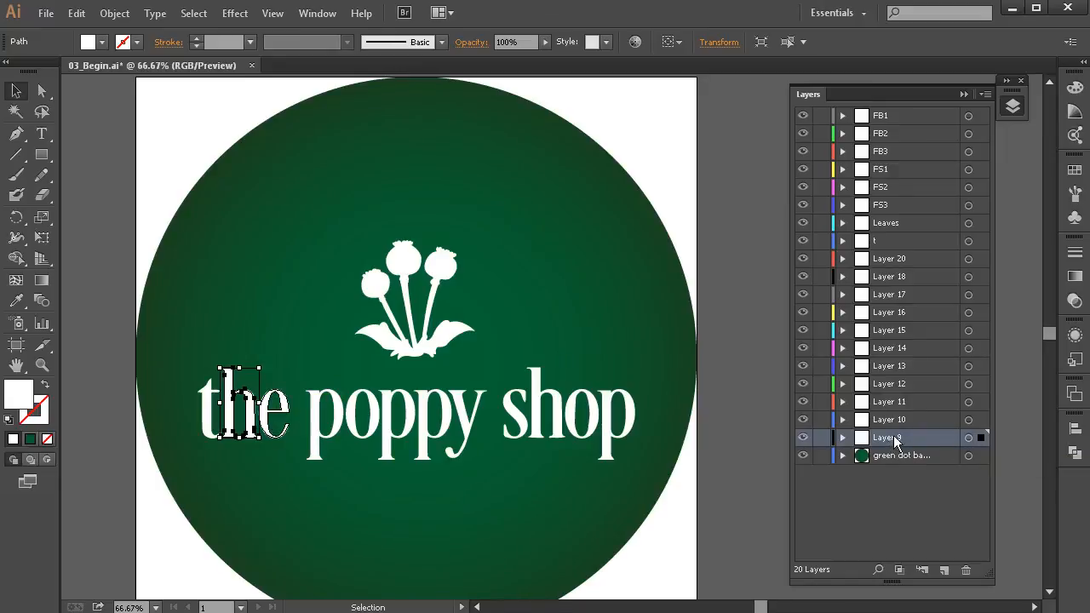
left_click_drag(886, 437, 886, 258)
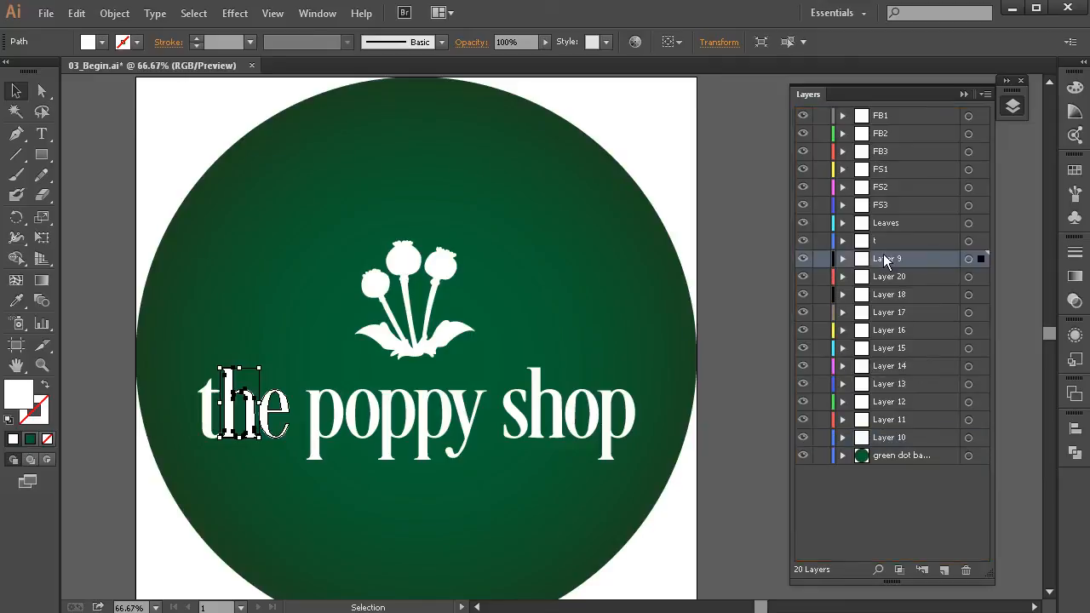
double_click(890, 258)
type("h")
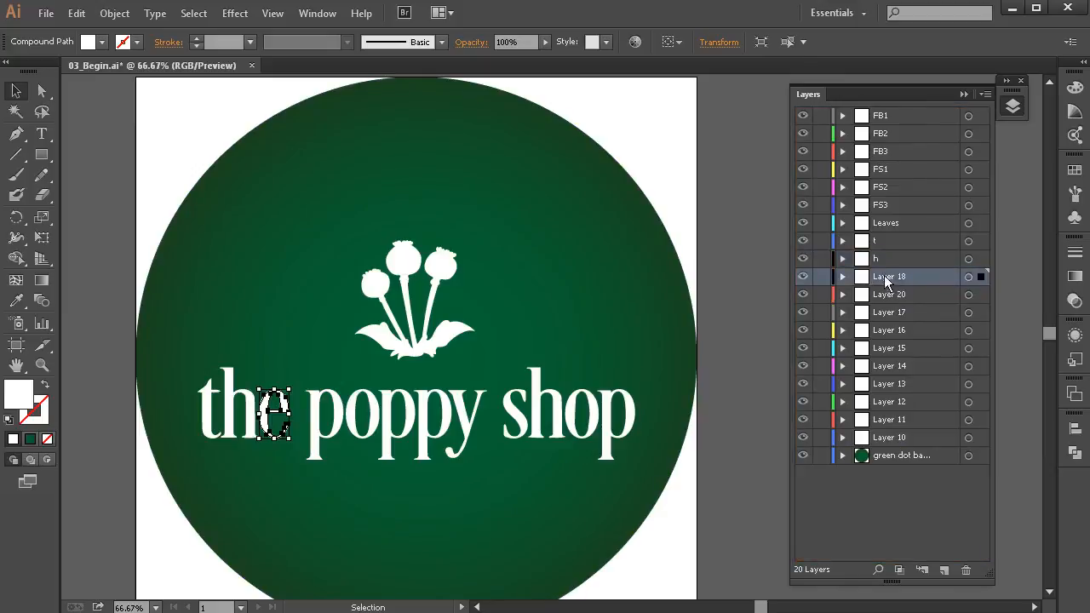
double_click(889, 276)
type("e")
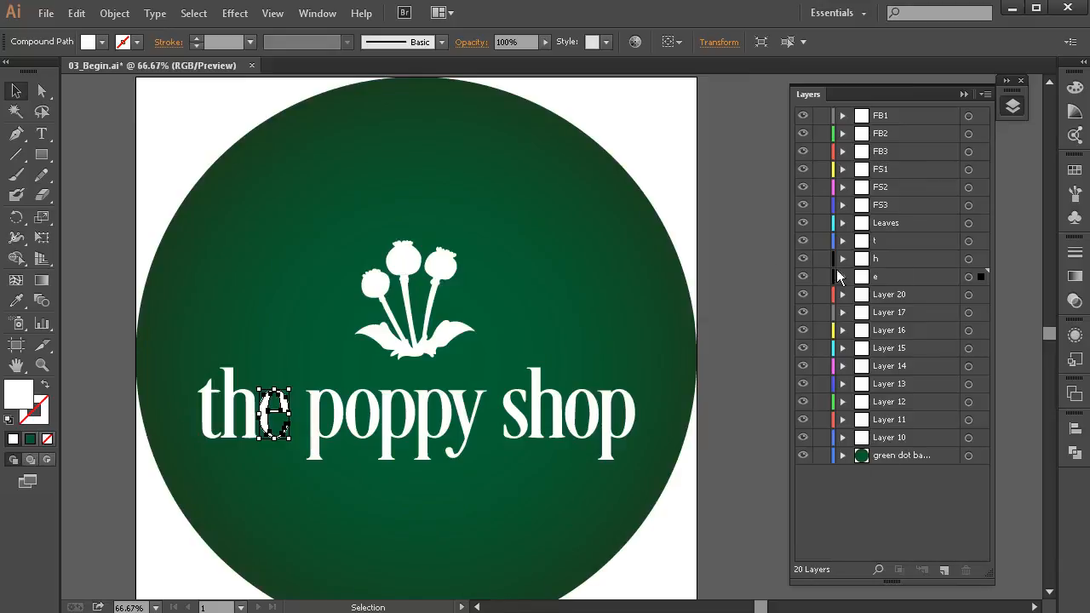
Set layer e's colour to Brown in Layer Options.
double_click(875, 277)
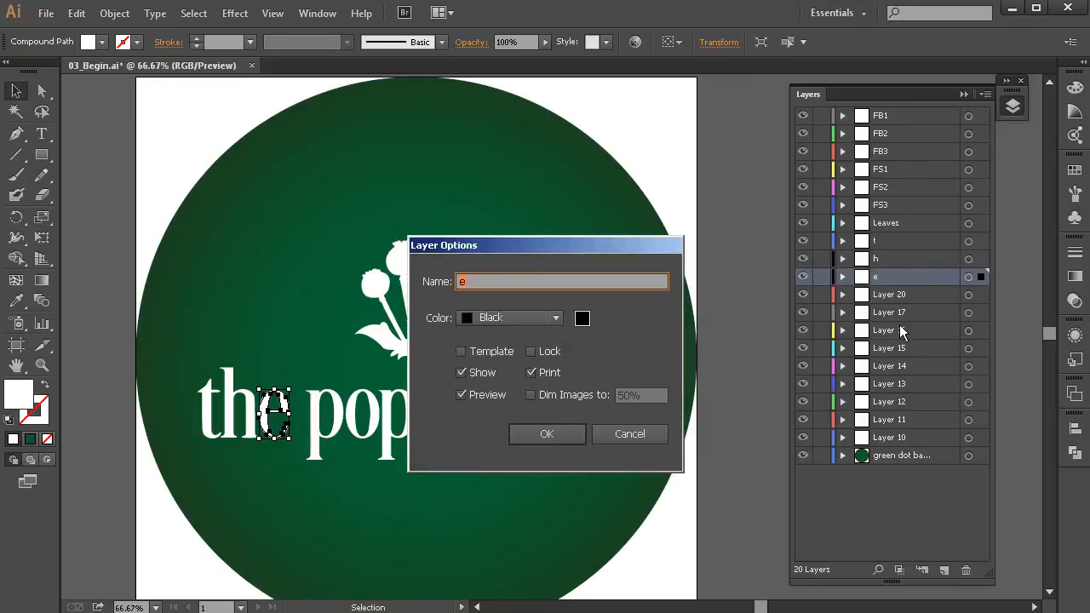
mouse_move(573, 349)
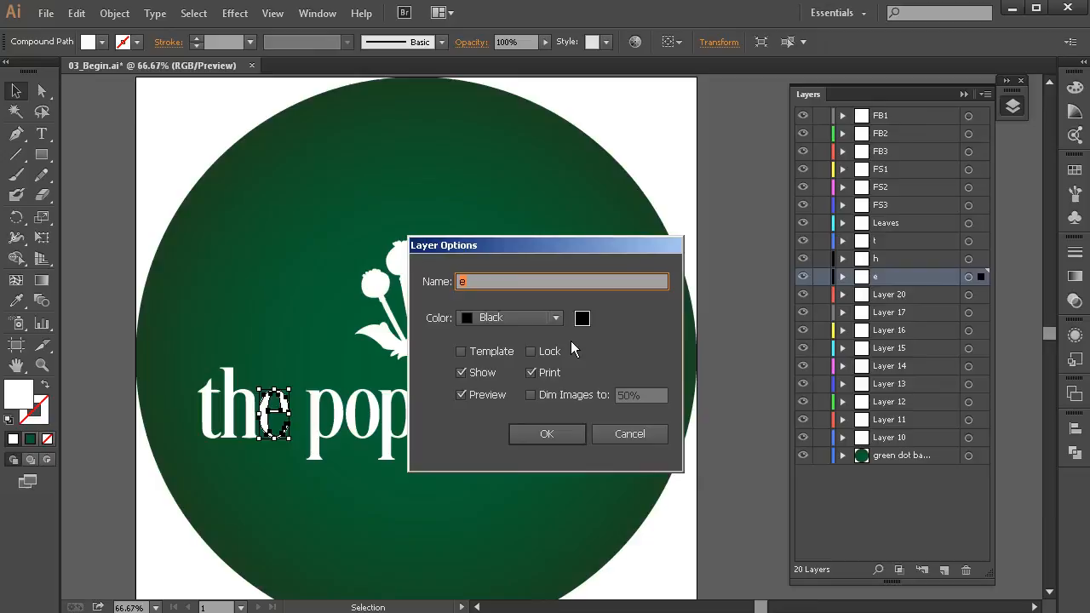
mouse_move(490, 322)
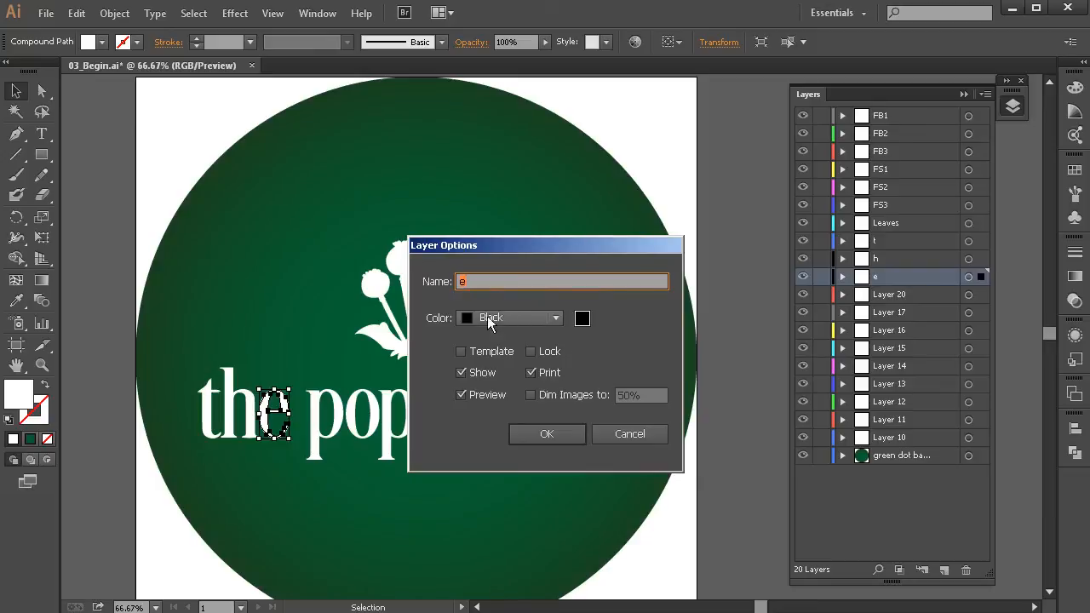
left_click(555, 318)
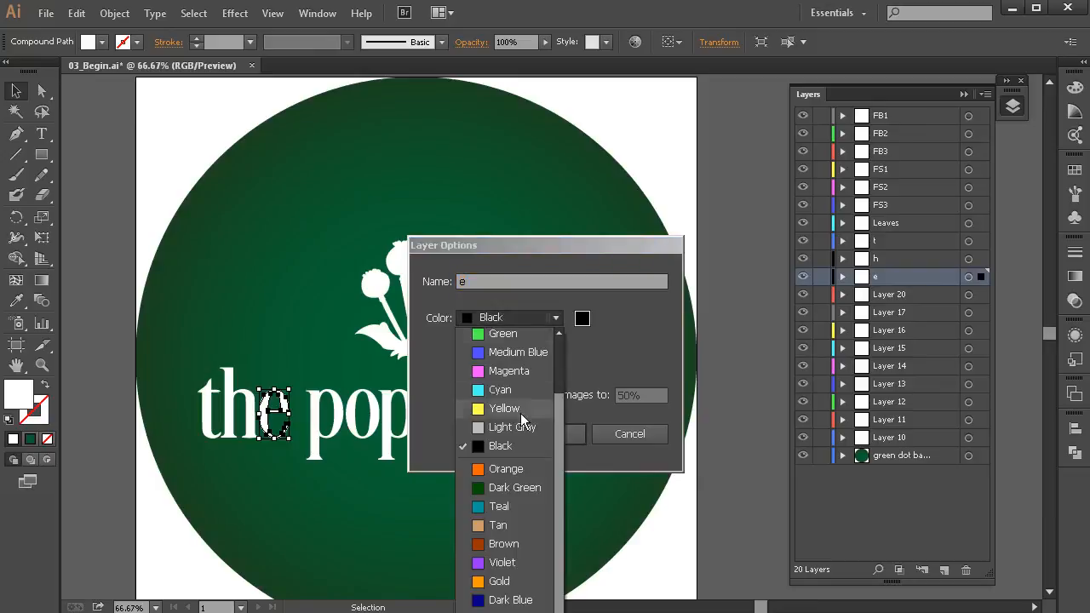
left_click(503, 543)
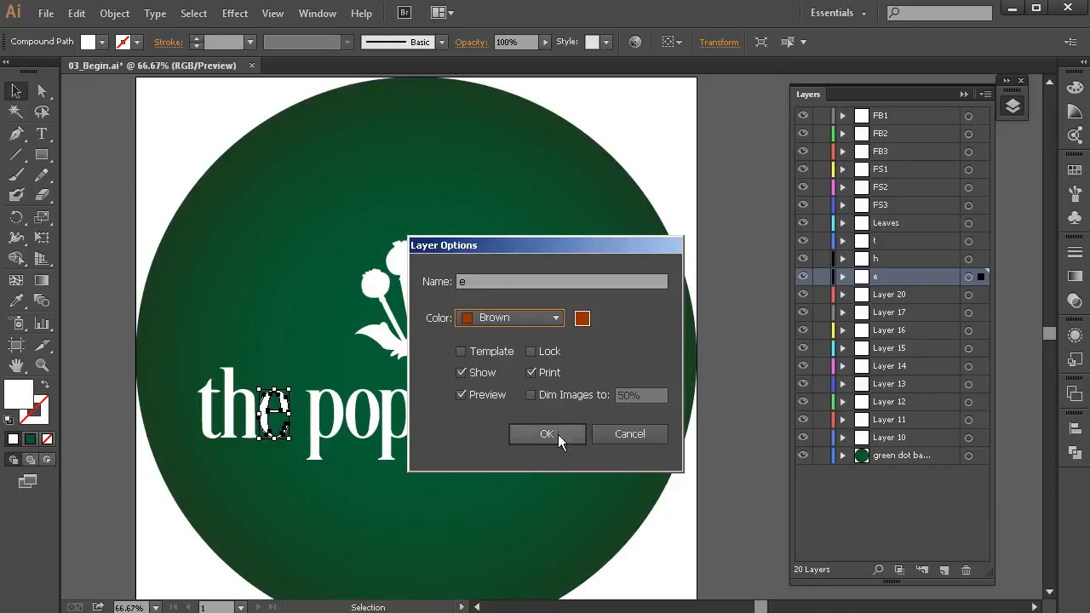
left_click(547, 434)
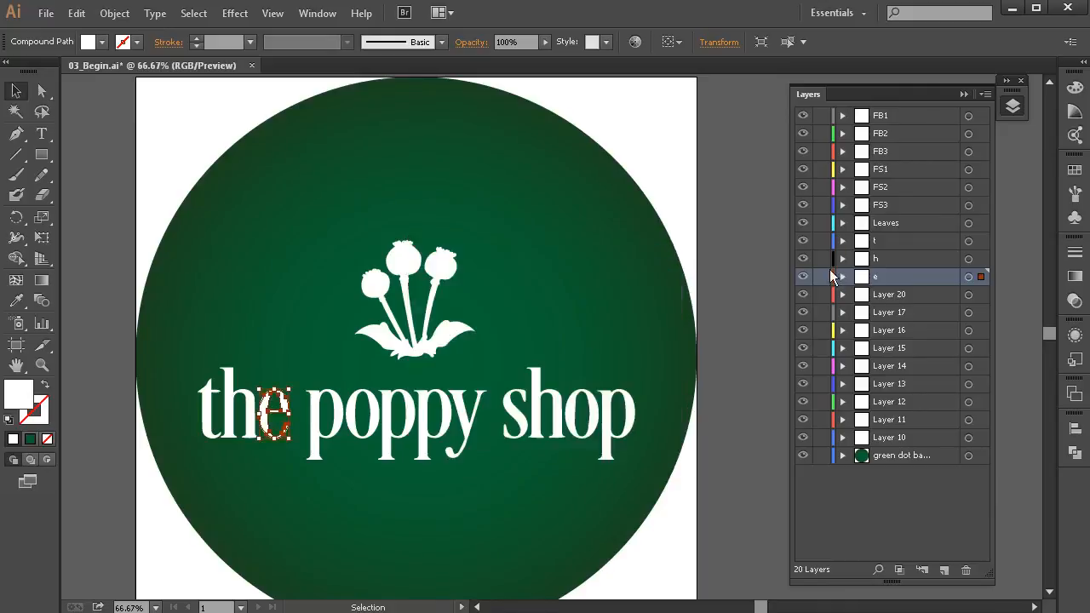
mouse_move(341, 424)
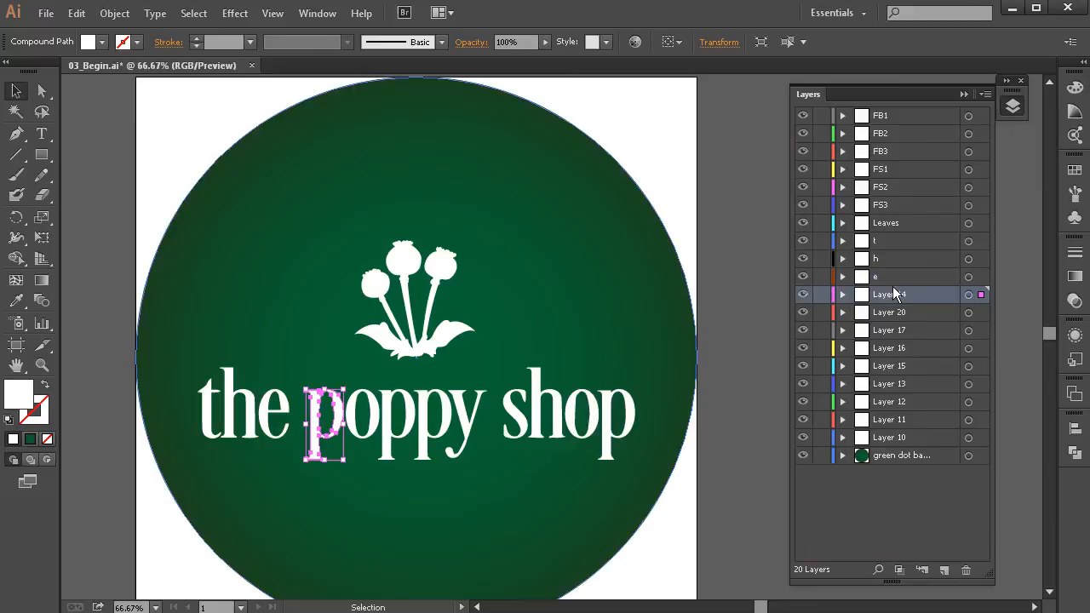
Name the next two letter layers p and p.
double_click(888, 294)
type("p")
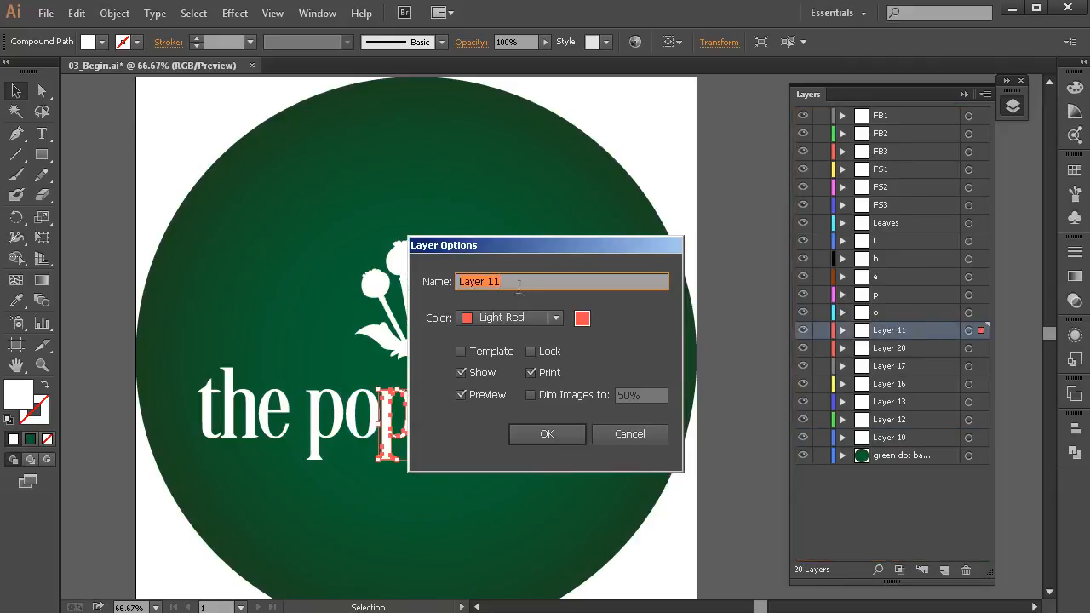
left_click(547, 434)
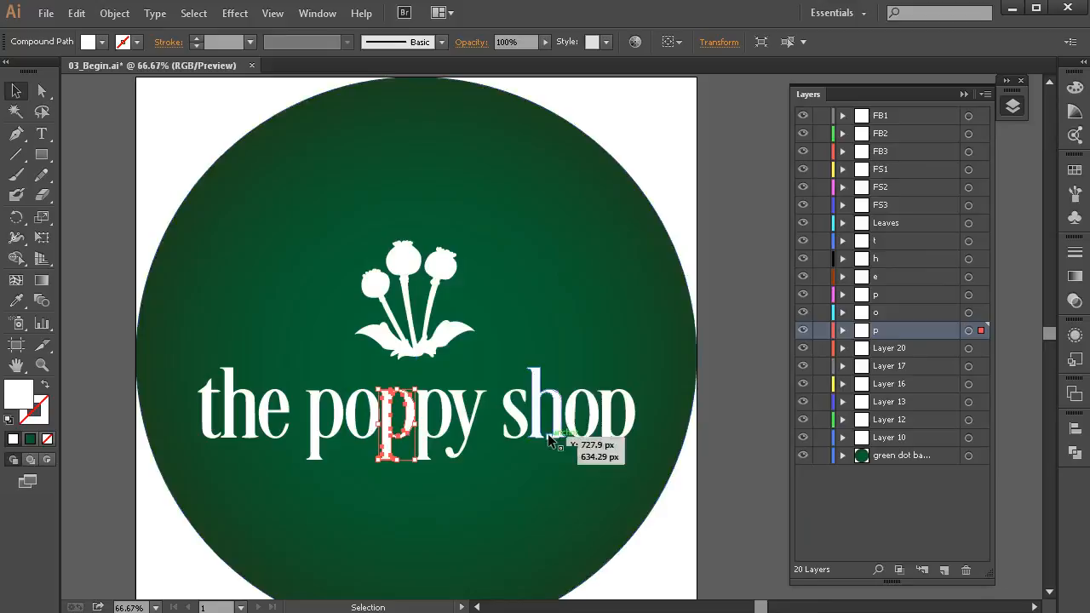
left_click(890, 419)
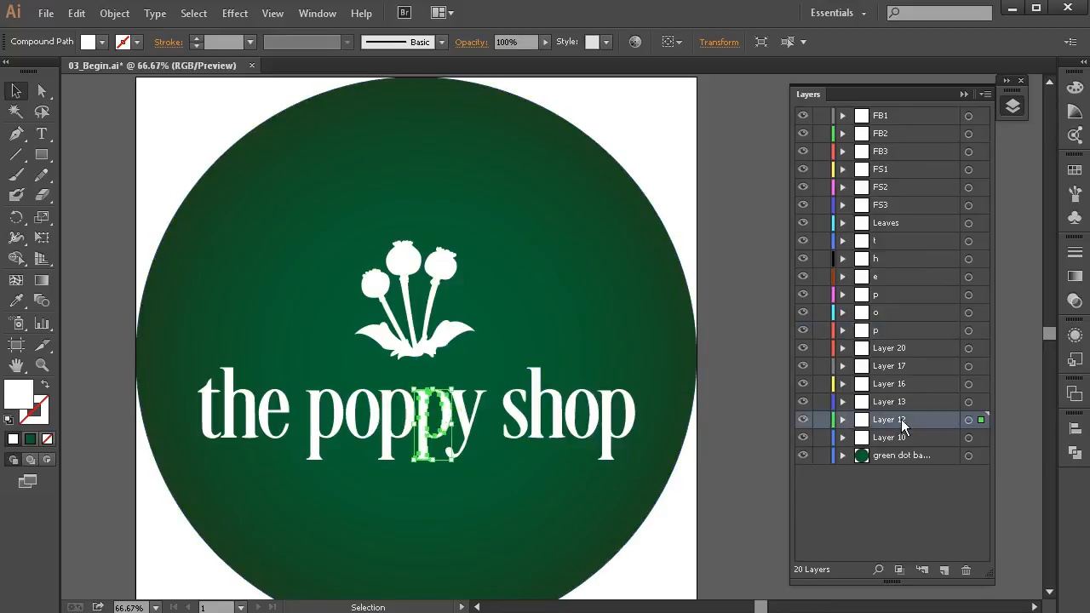
double_click(890, 419)
type("p")
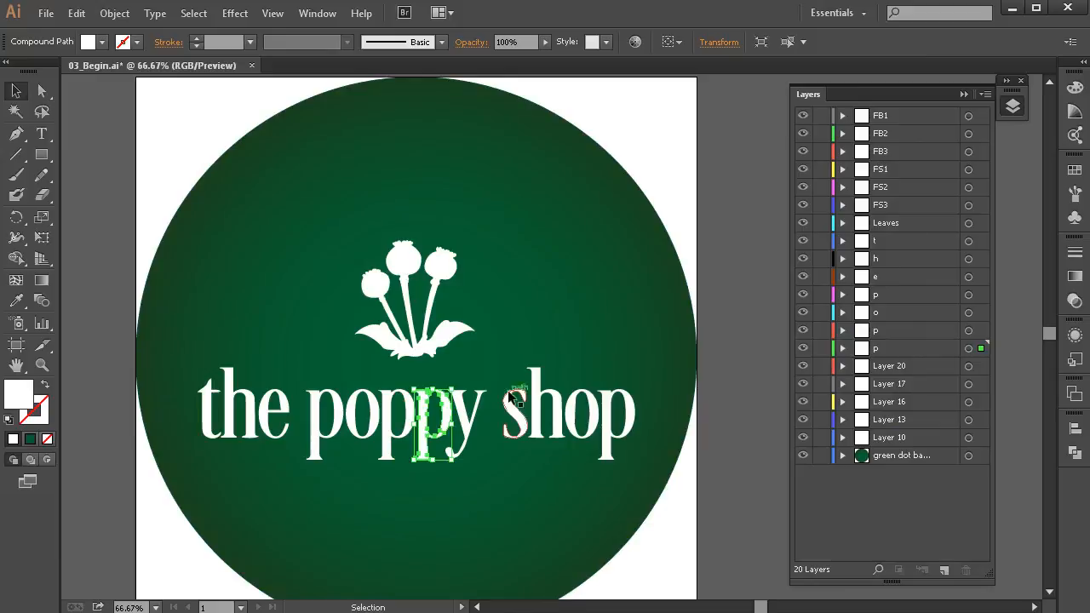
Name the y, s and o letter layers.
left_click(890, 384)
type("y")
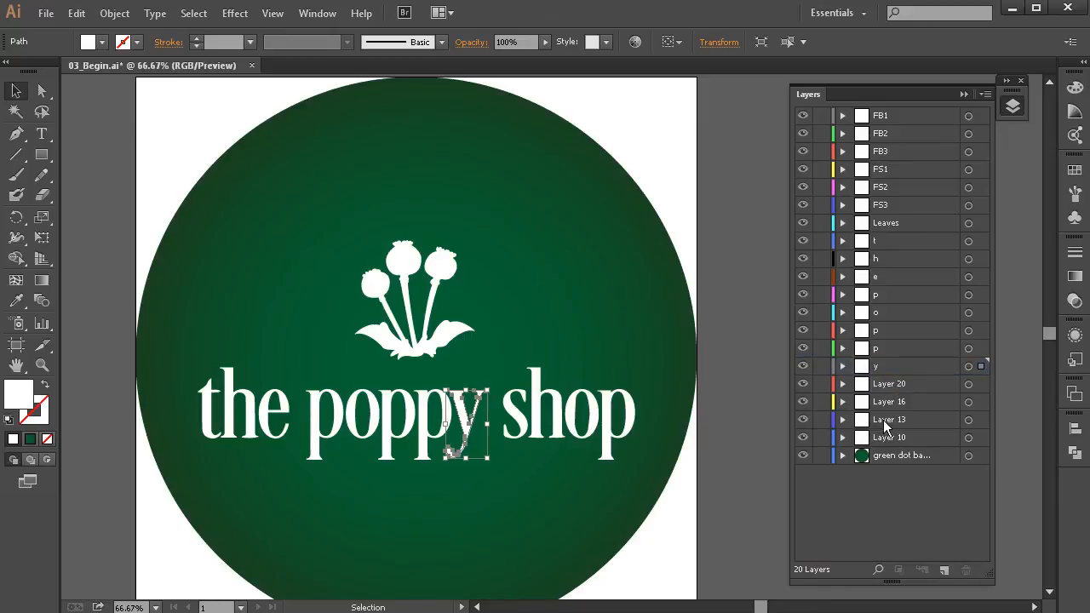
left_click(969, 383)
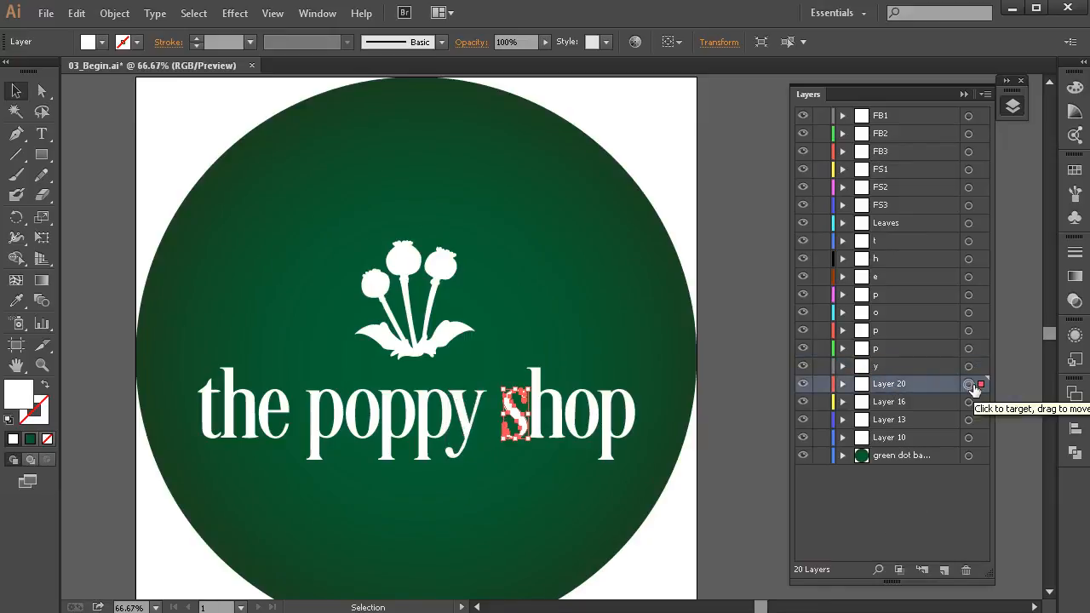
double_click(890, 384)
type("s")
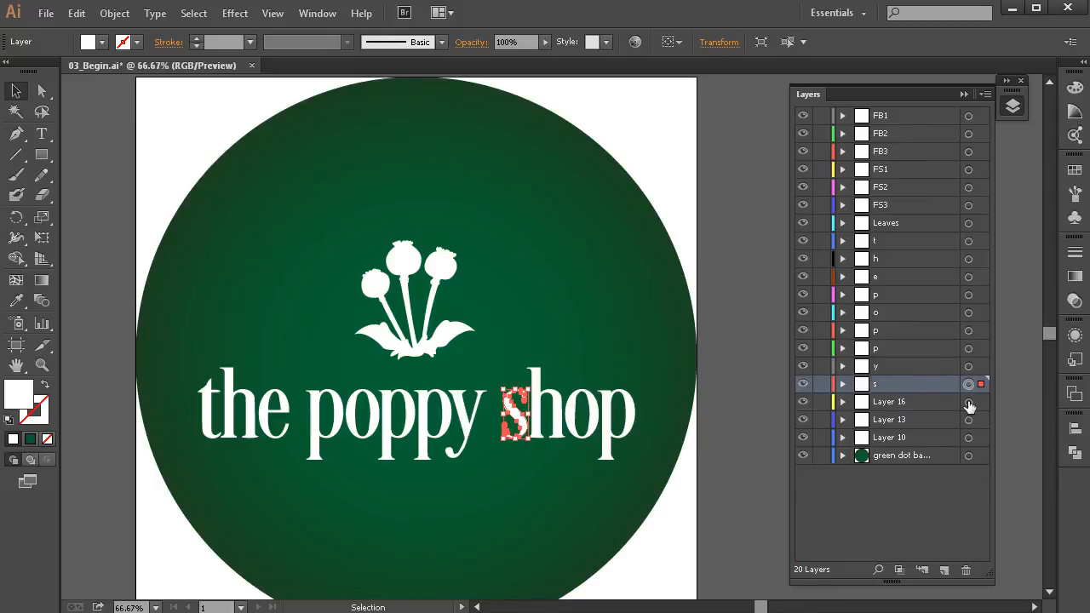
double_click(889, 401)
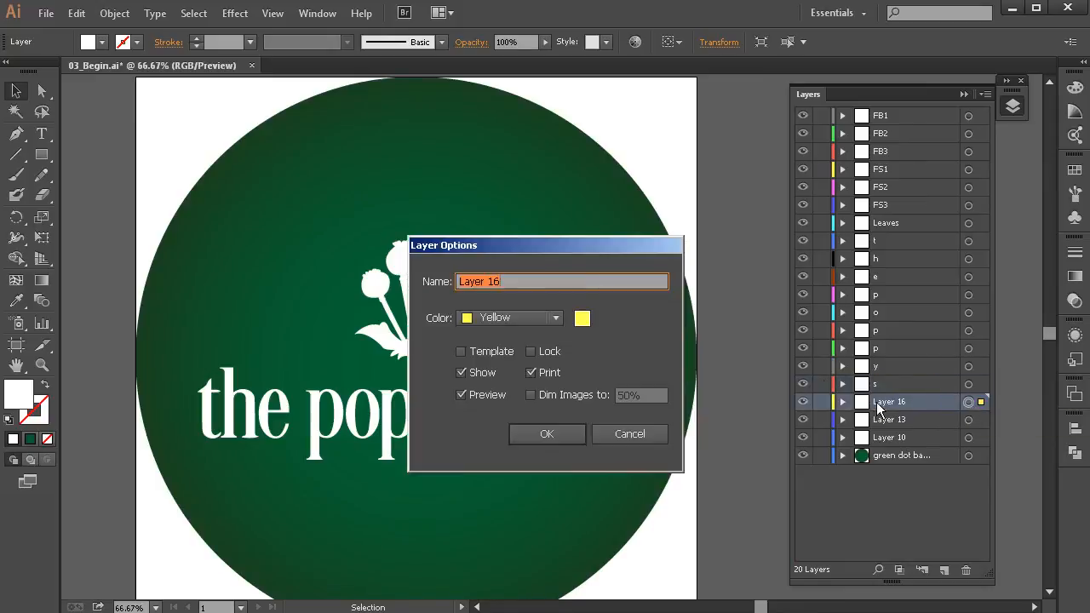
left_click(547, 434)
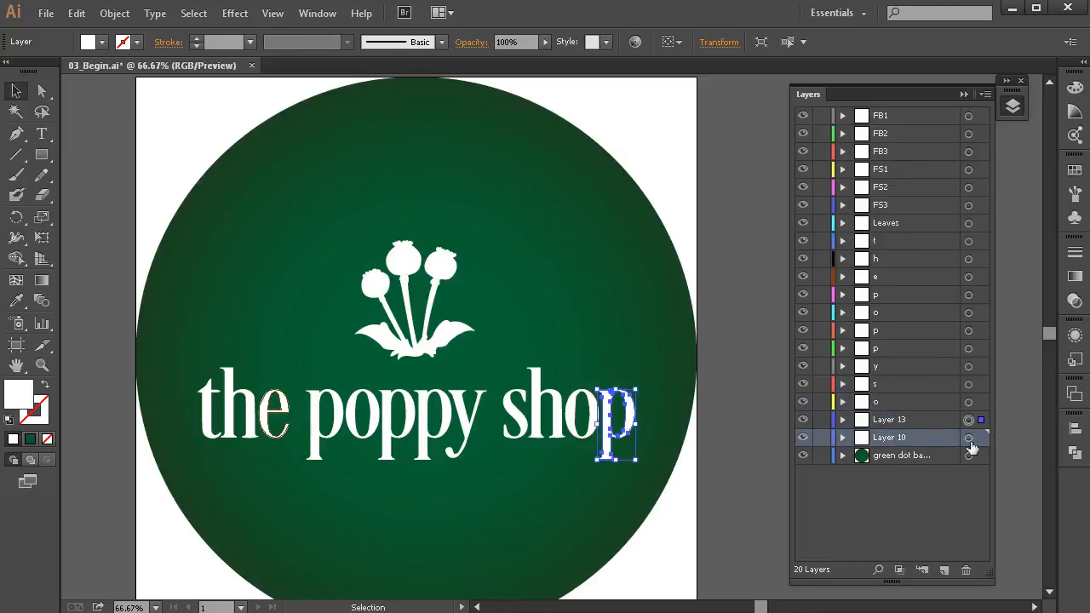
Name the last p and h layers, then deselect everything.
double_click(889, 419)
type("h")
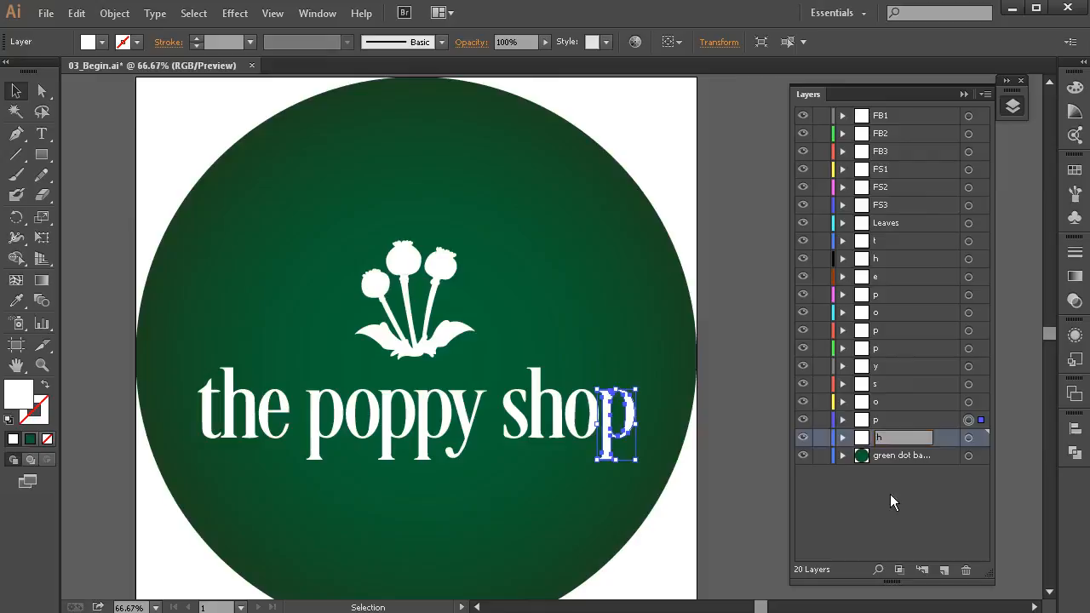
left_click(895, 437)
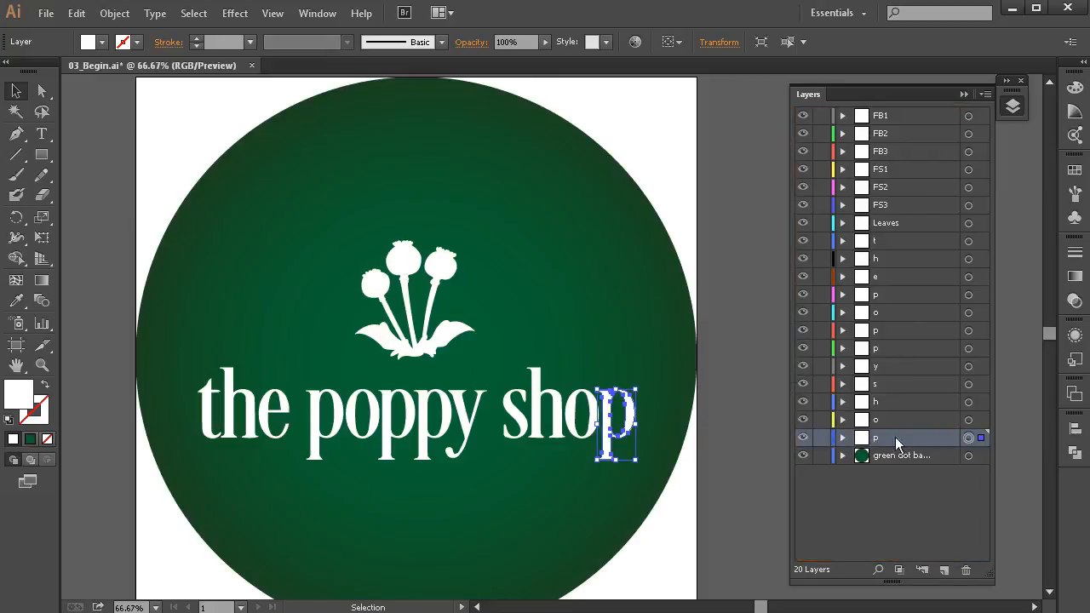
left_click(912, 401)
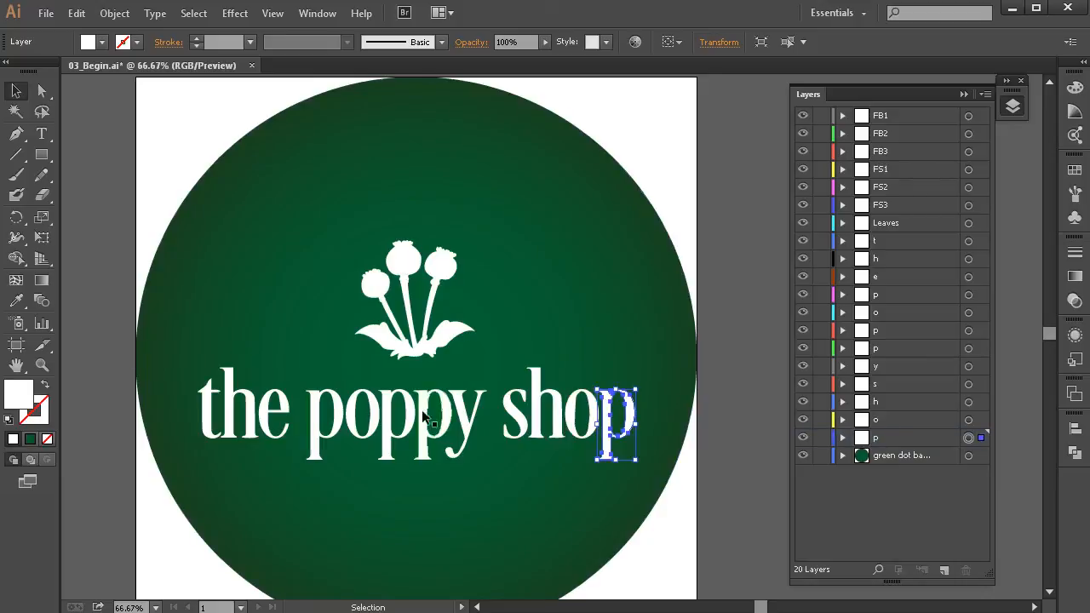
mouse_move(707, 159)
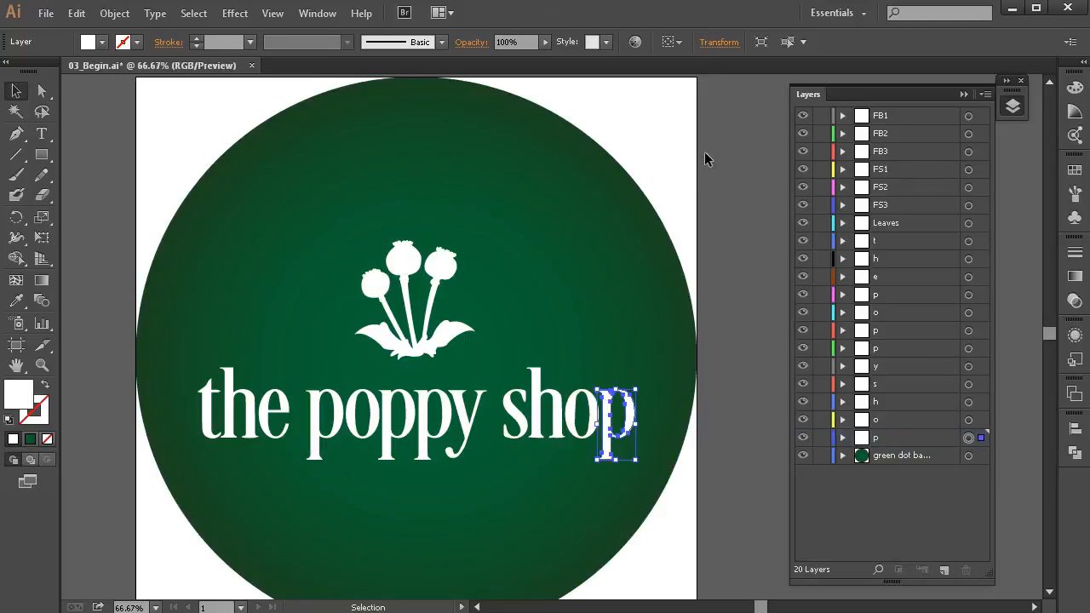
left_click(722, 178)
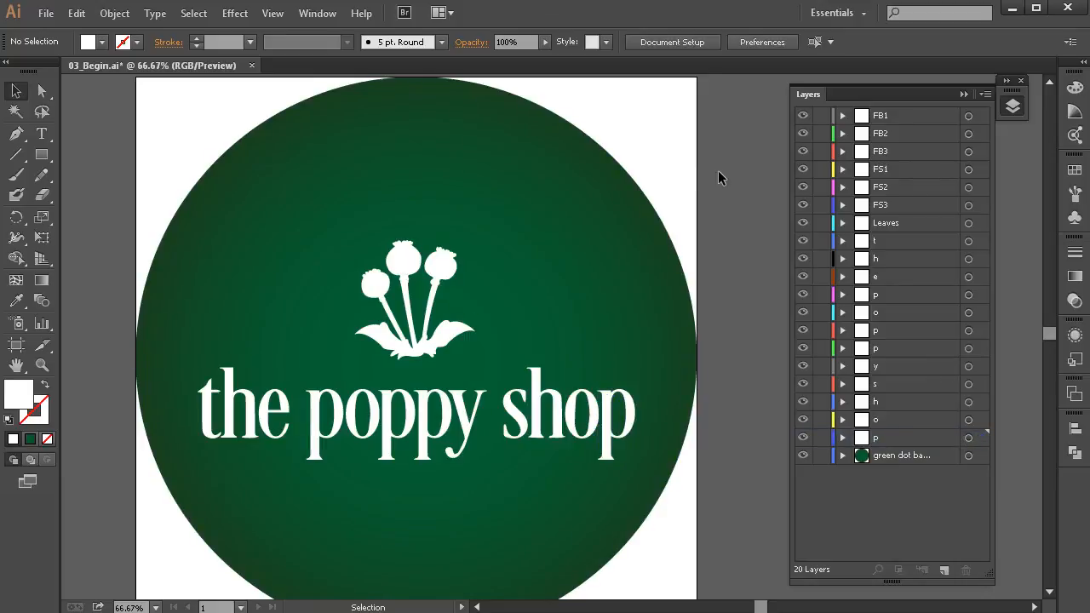
mouse_move(892, 494)
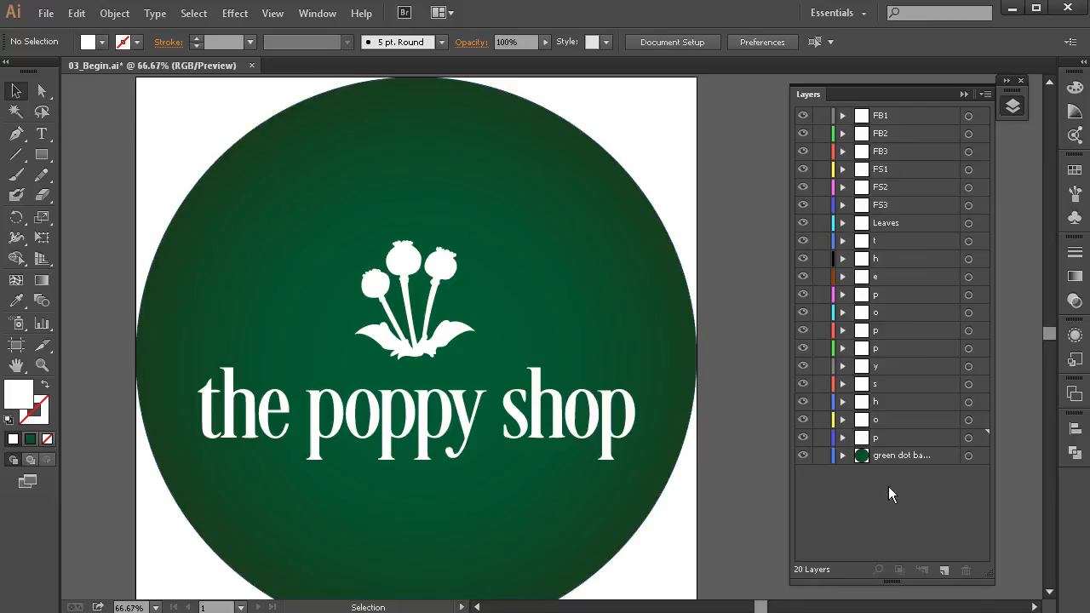
mouse_move(1009, 149)
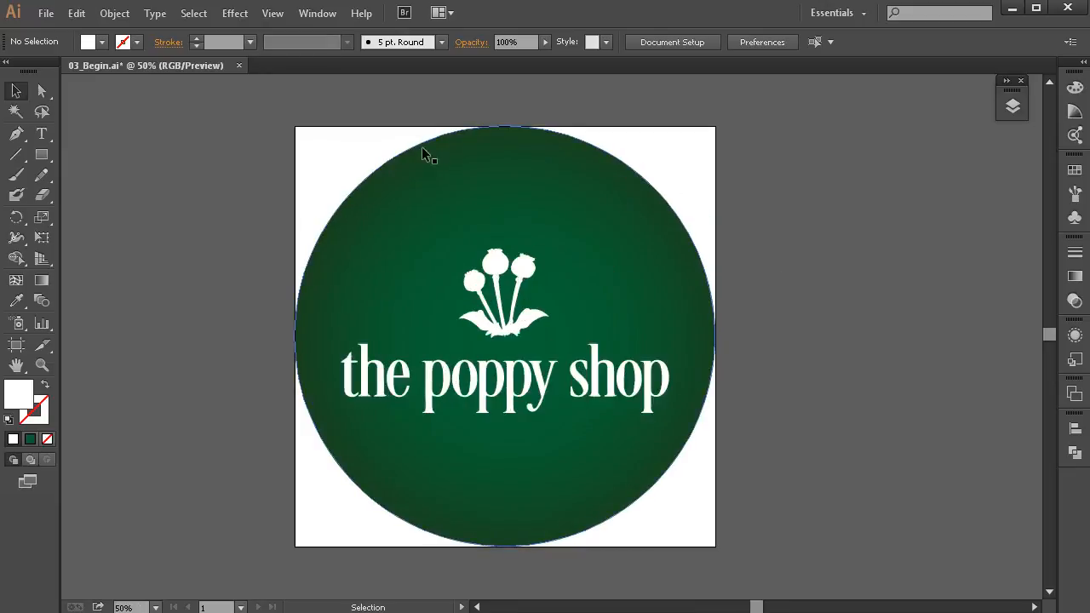
mouse_move(220, 504)
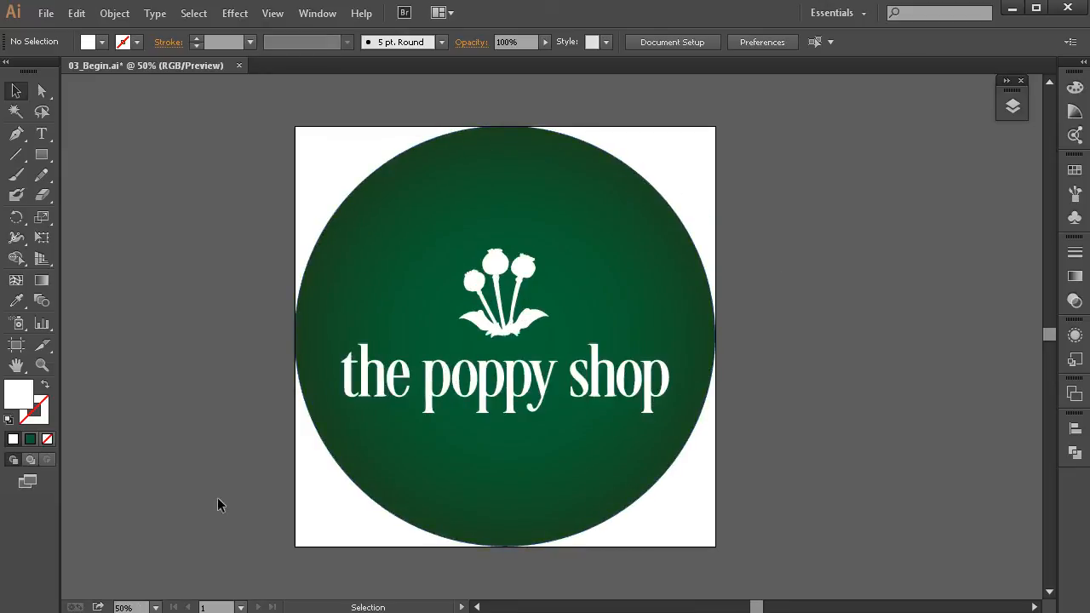
Switch to the Artboard tool to edit the logo's artboard.
left_click(41, 345)
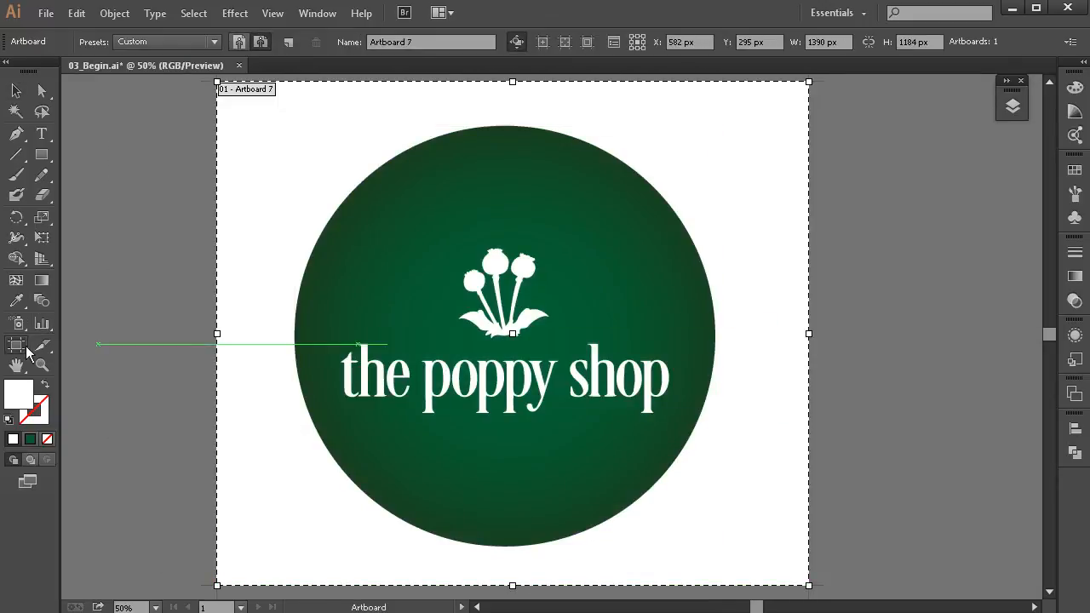
Select the existing artboard so it can be refitted around the green circle.
left_click(14, 91)
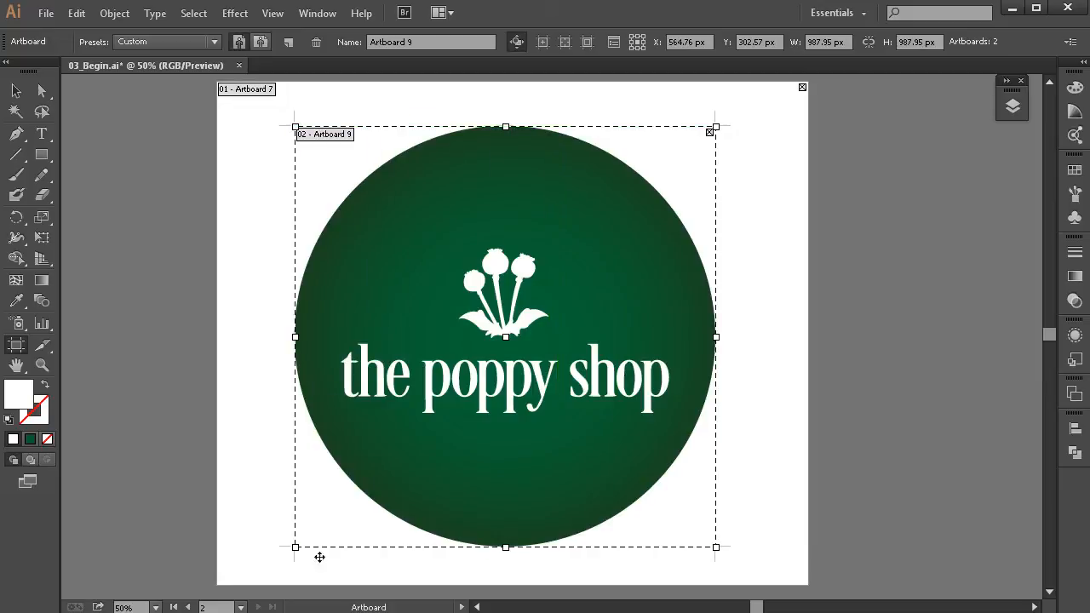
mouse_move(802, 92)
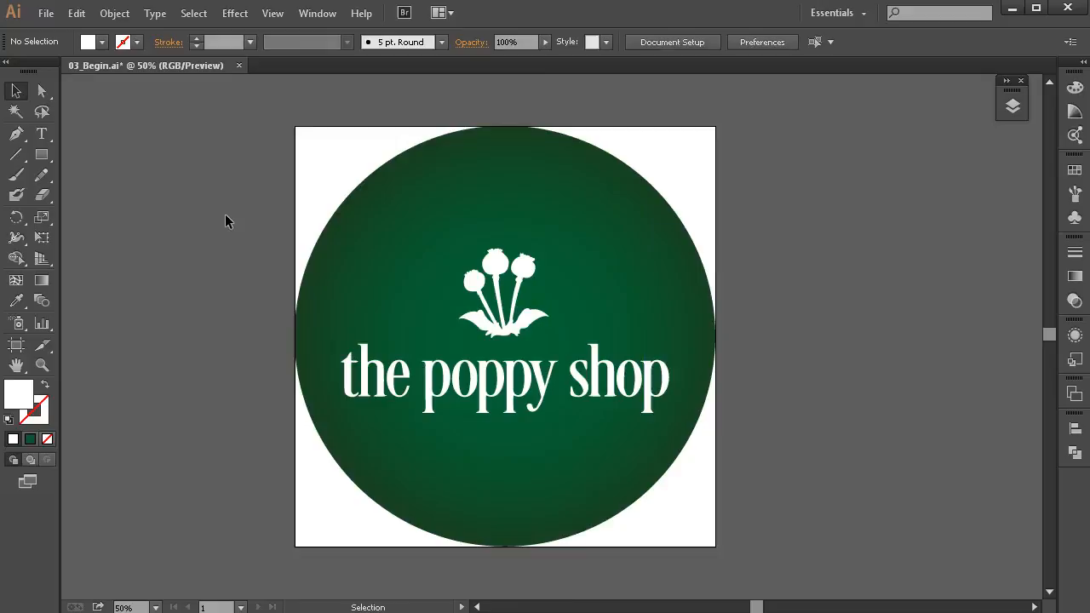
mouse_move(872, 507)
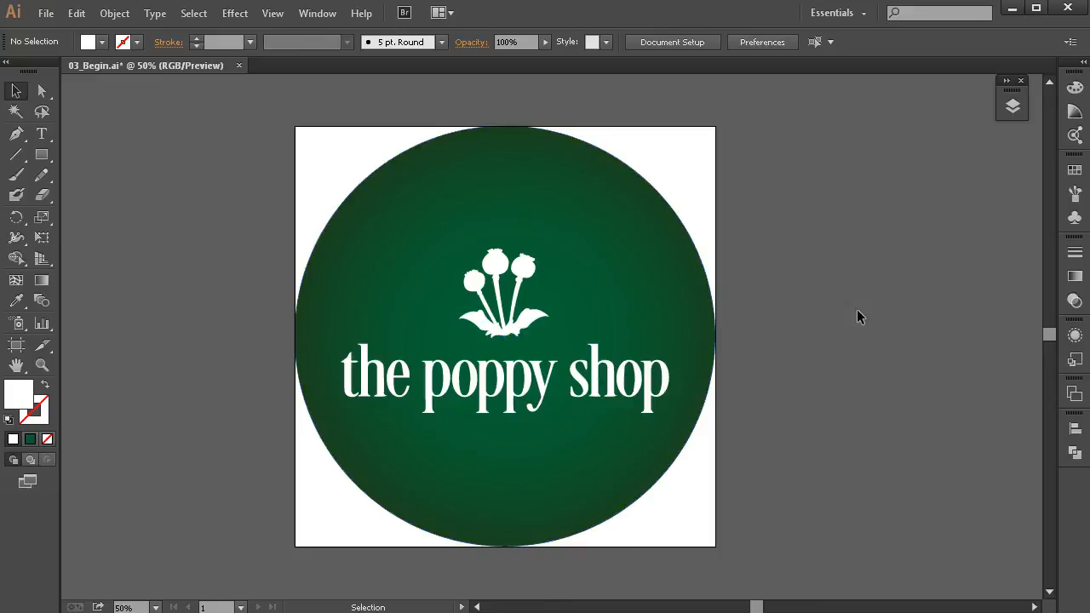
mouse_move(903, 341)
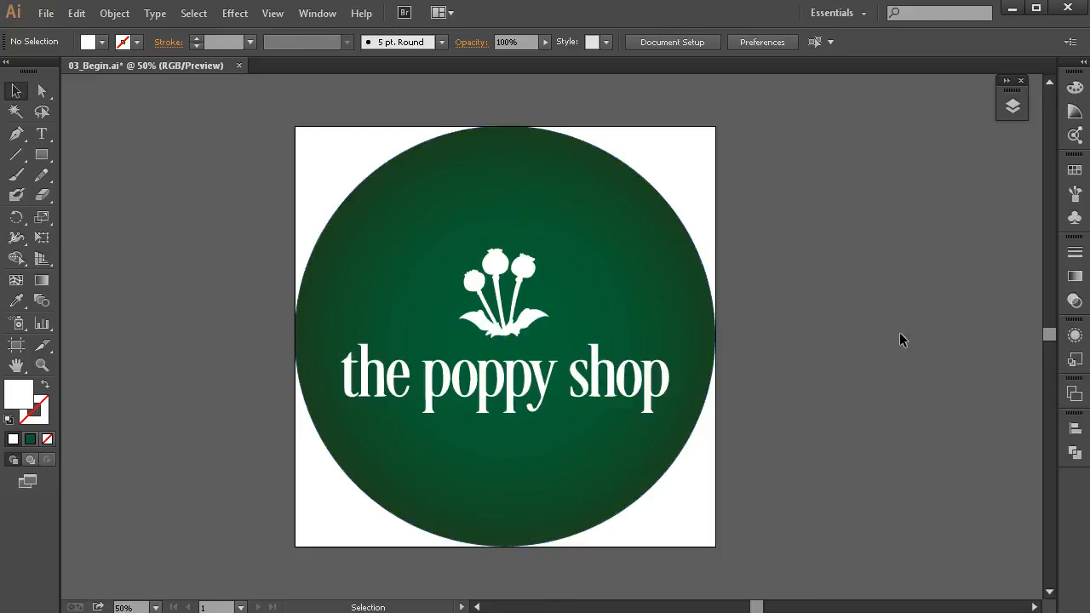